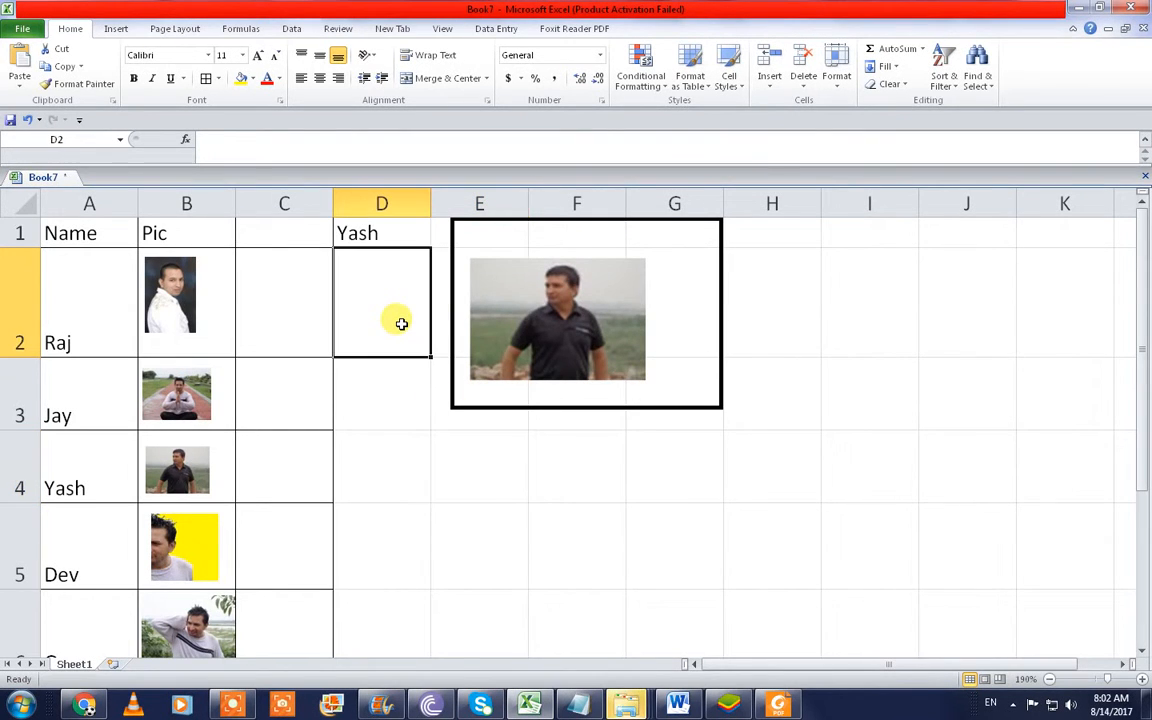
Step: Pick Jay, Om and nand from the D1 dropdown to swap the linked photo each time
left_click(434, 248)
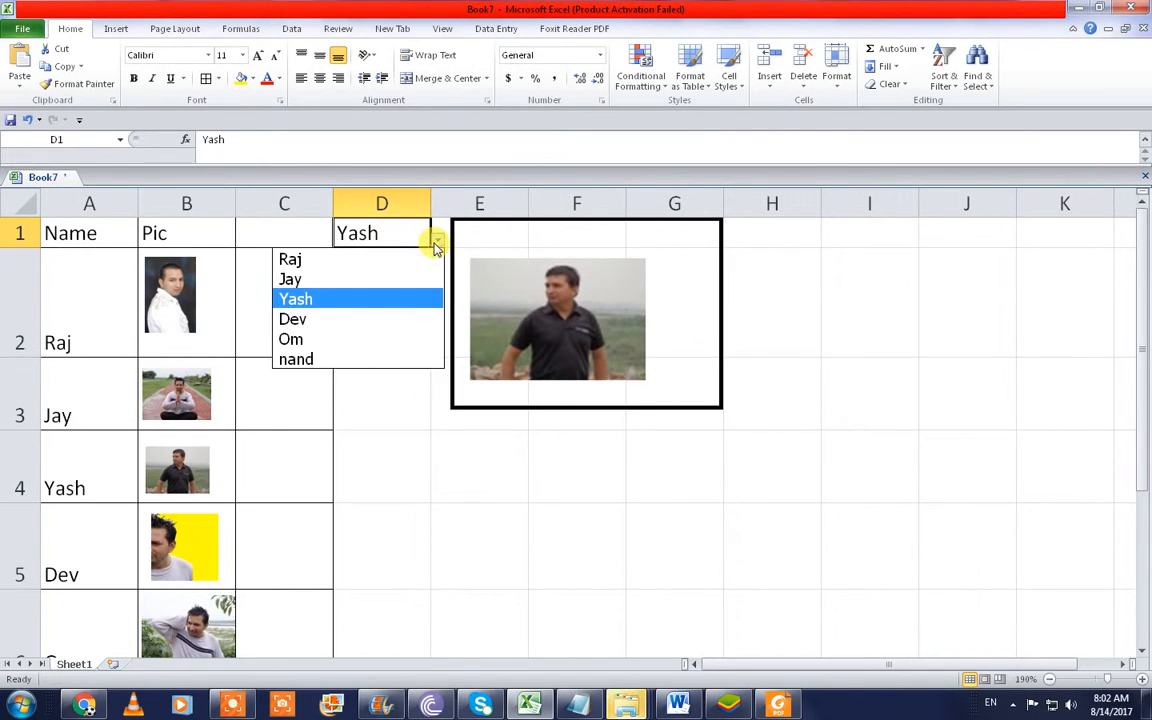
left_click(290, 260)
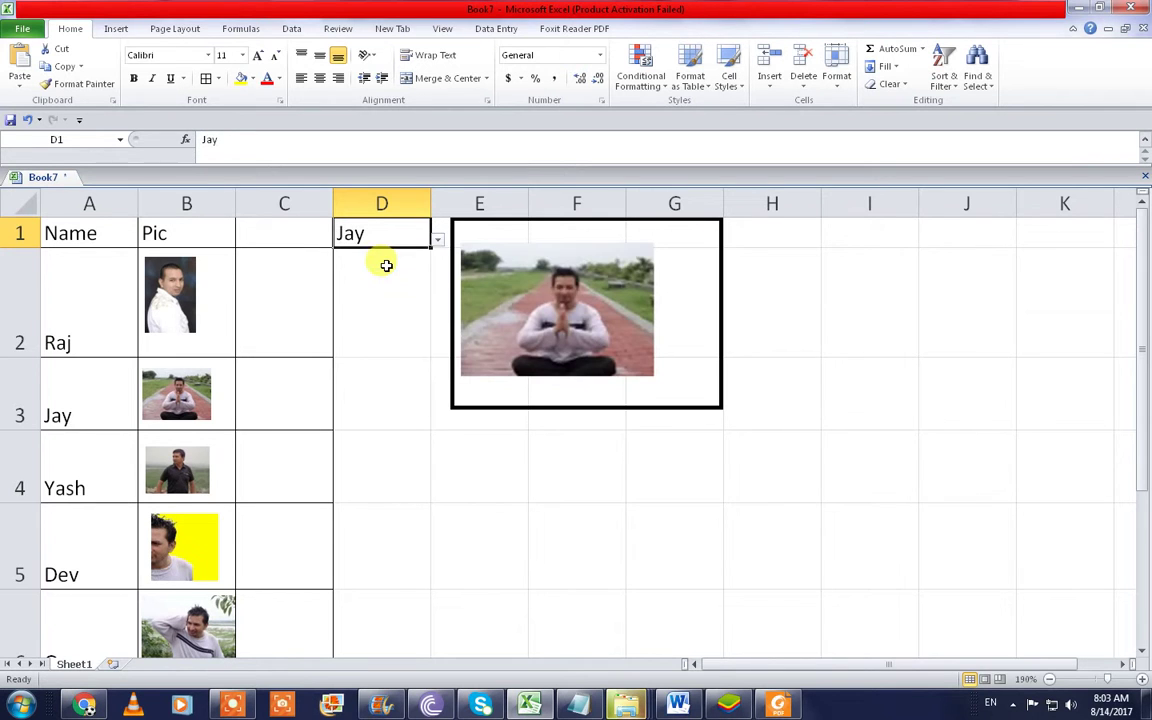
left_click(436, 240)
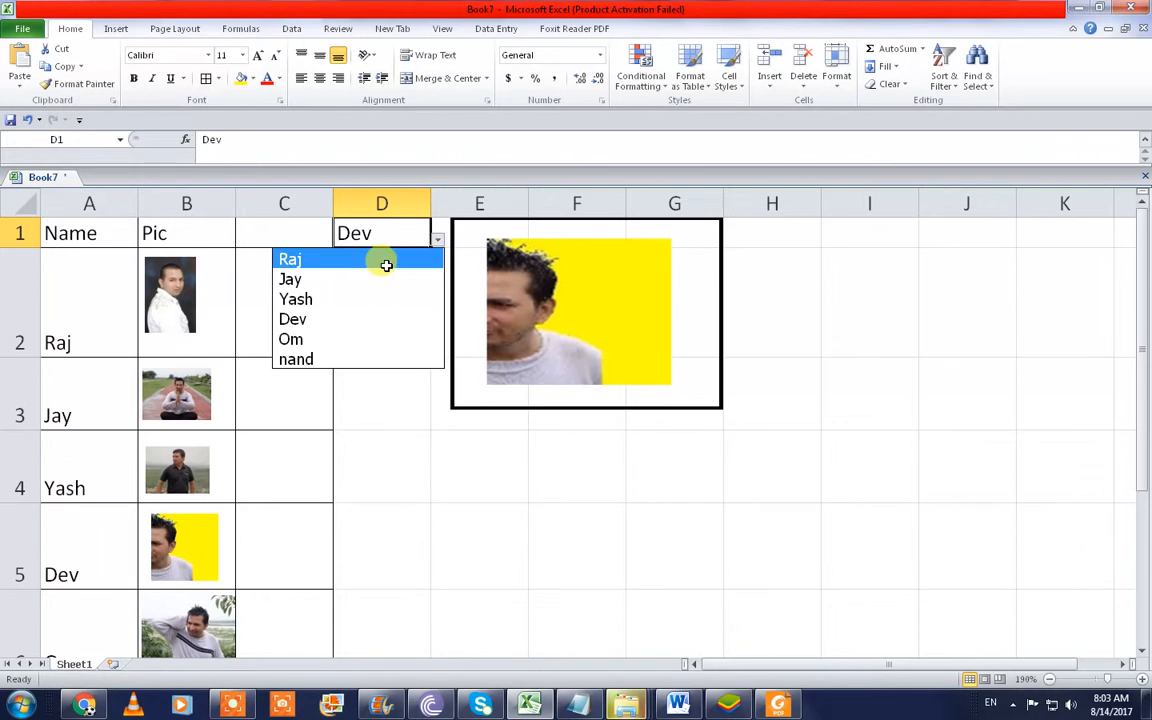
left_click(292, 340)
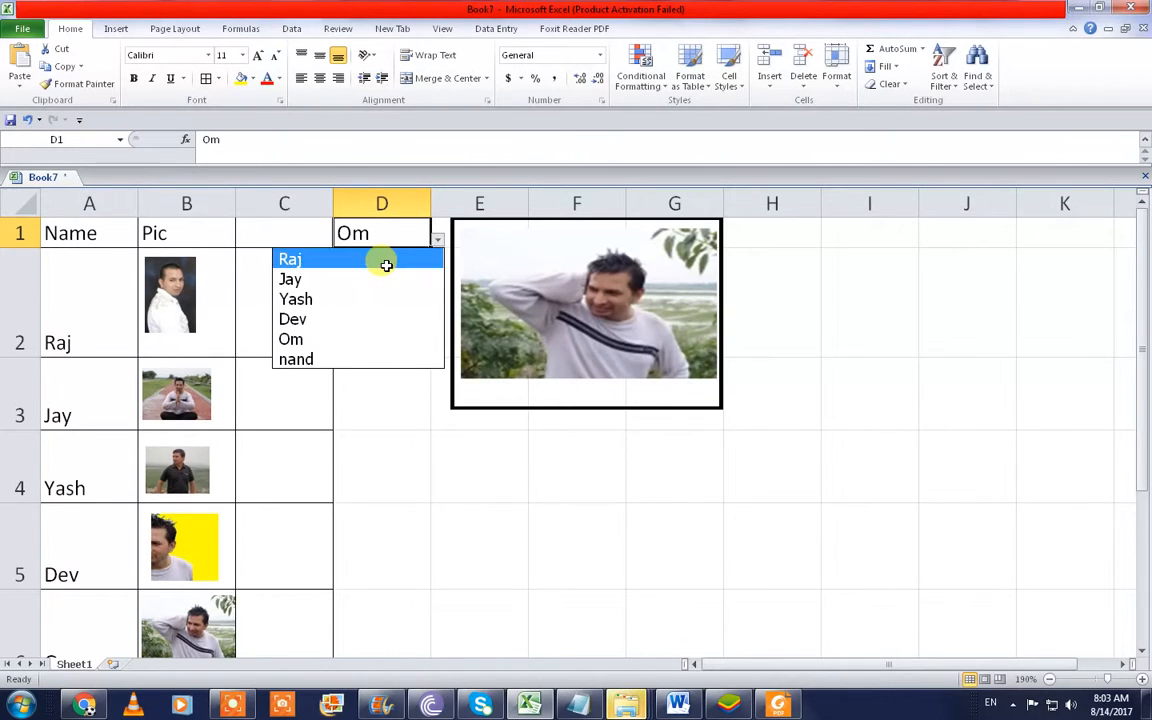
left_click(296, 360)
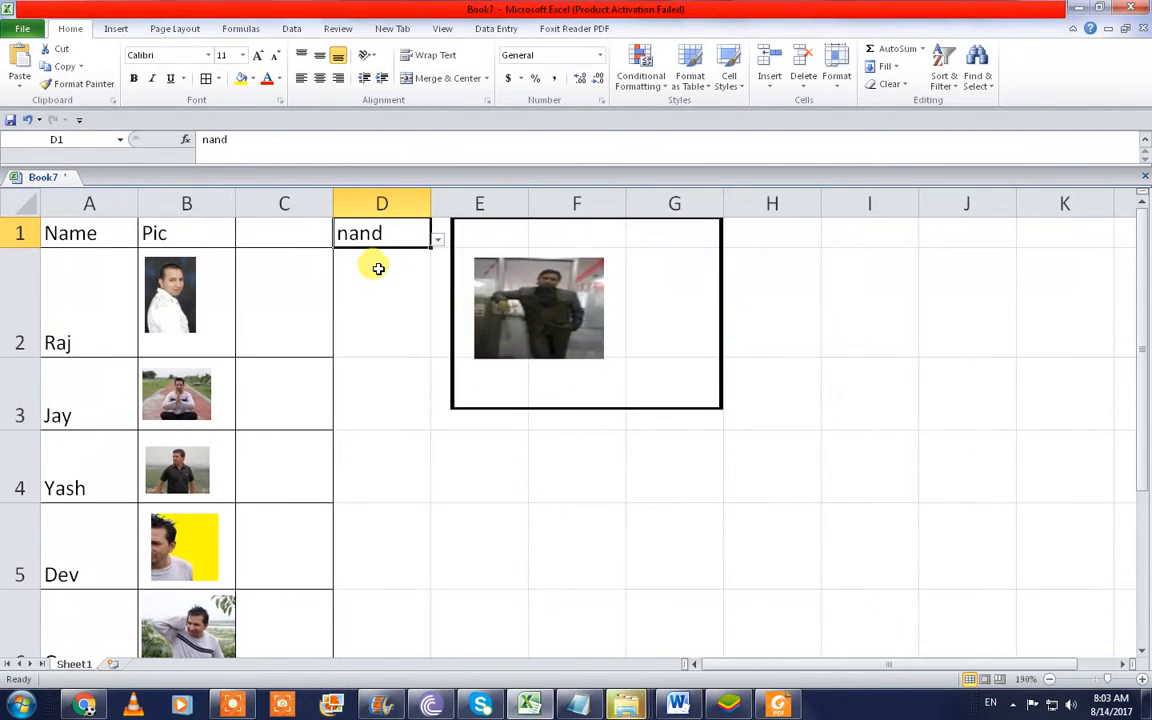
left_click(438, 240)
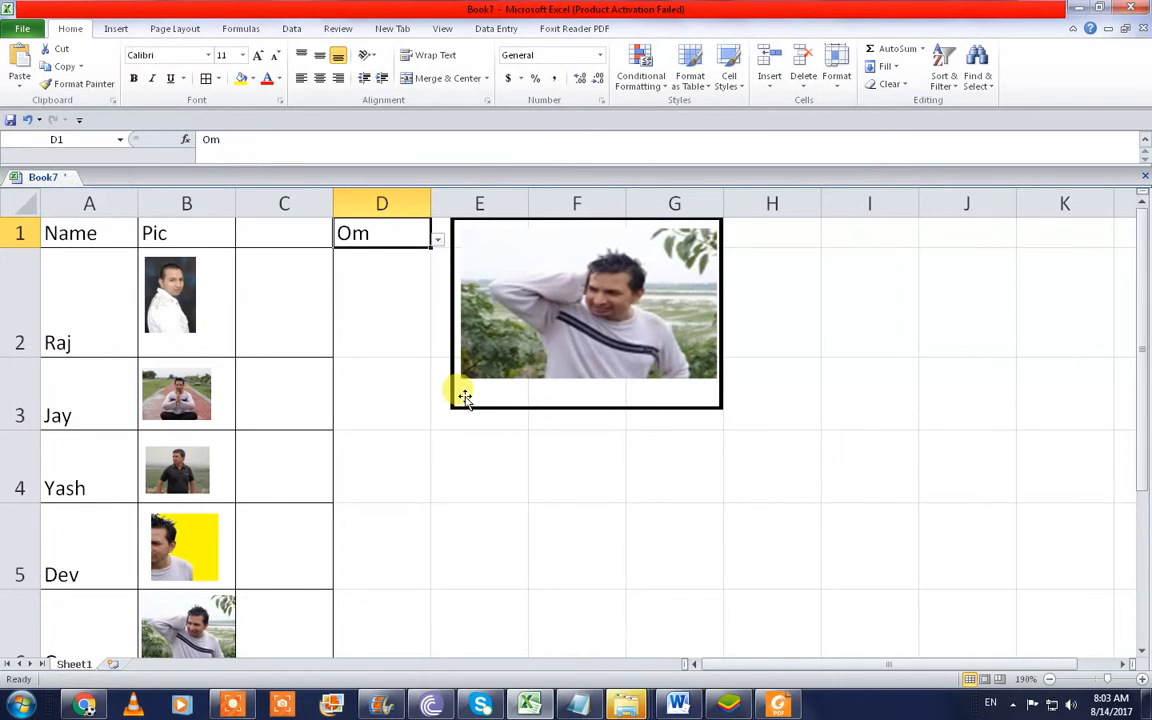
Step: Leave Om selected in D1 so his photo stays in the frame
left_click(436, 240)
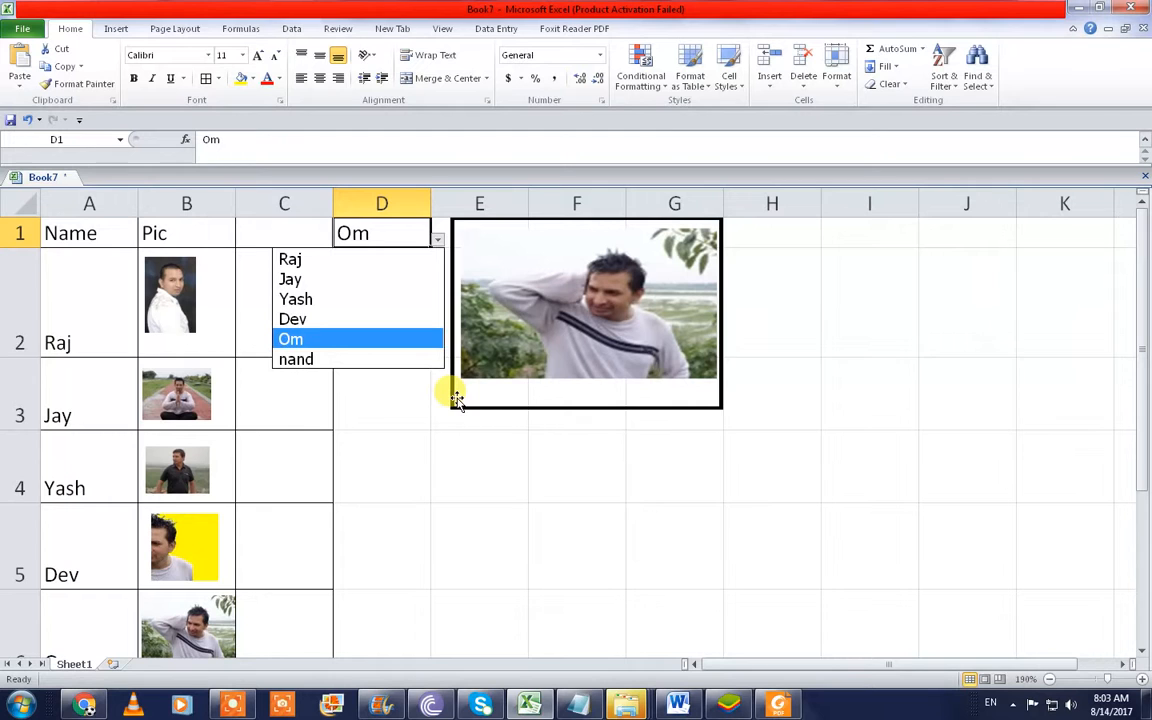
left_click(296, 360)
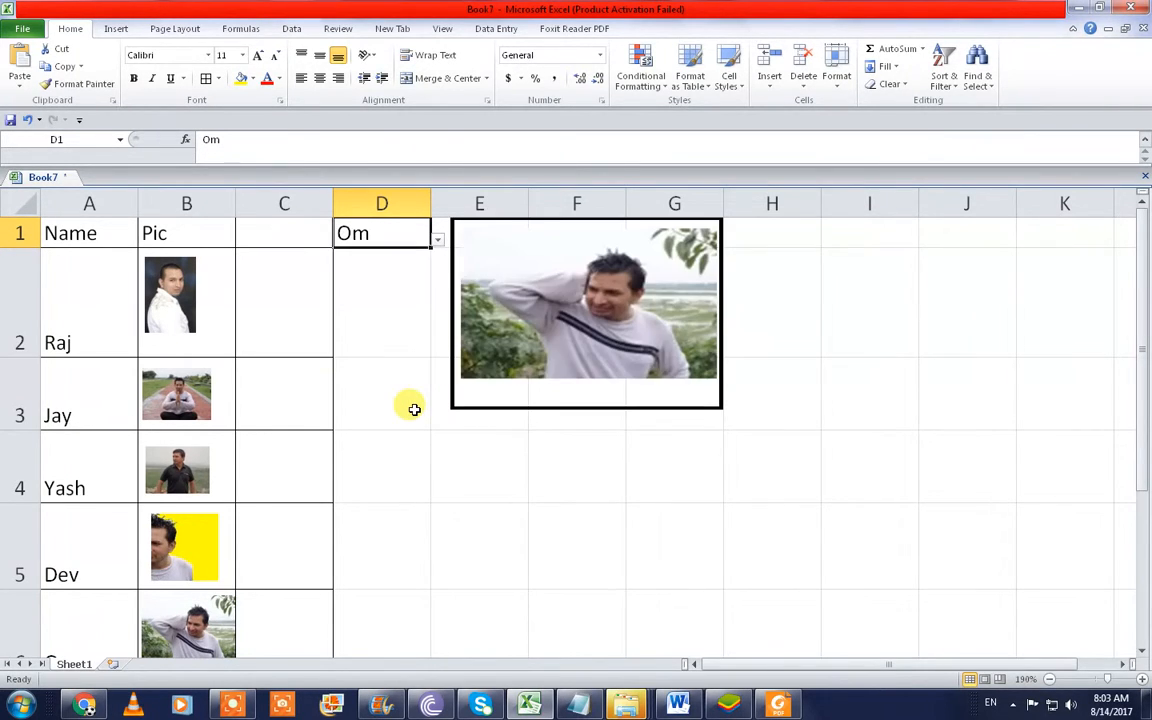
mouse_move(416, 324)
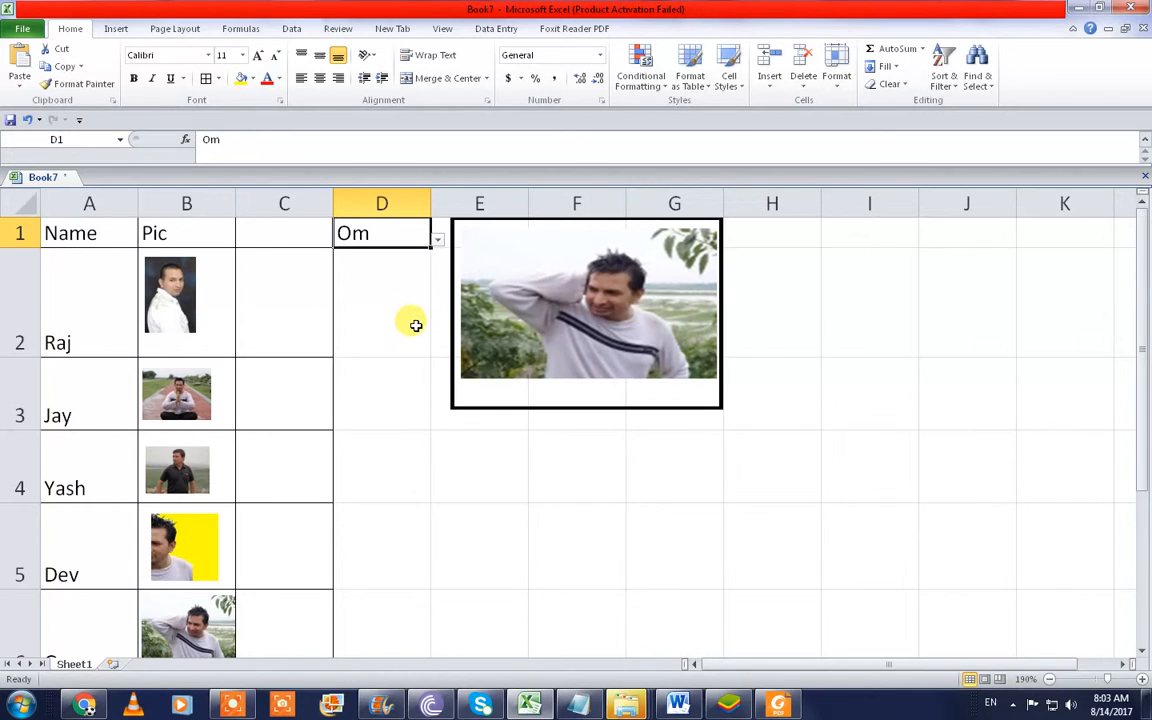
left_click(380, 300)
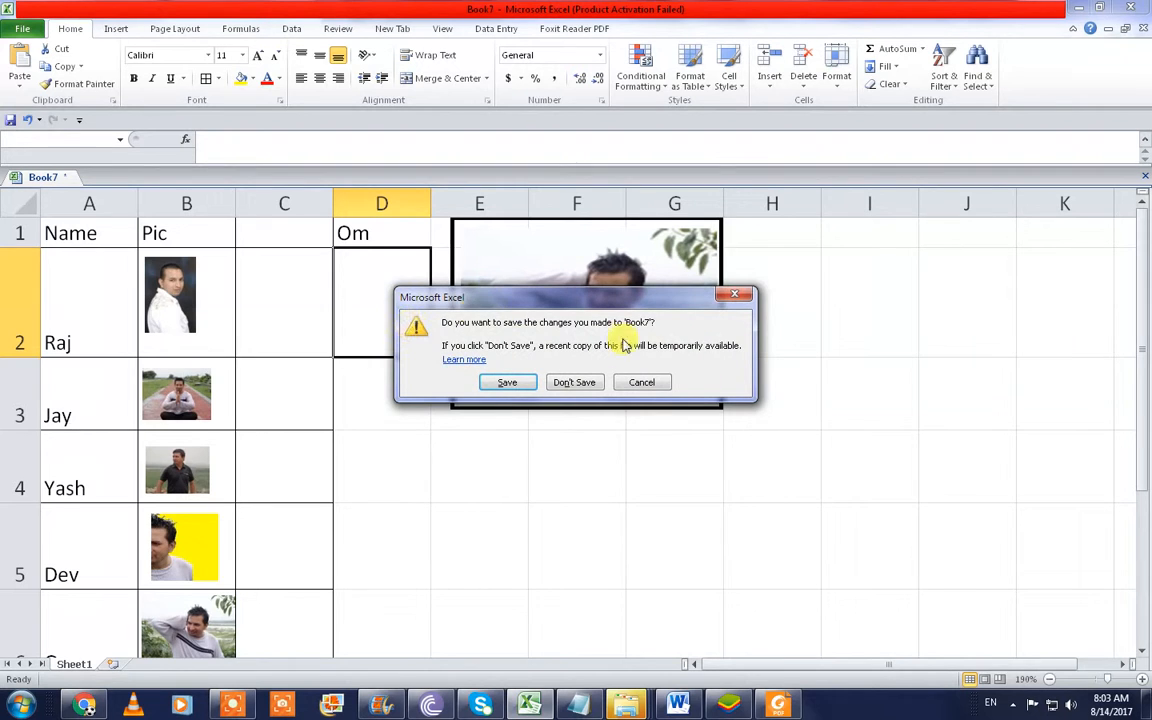
Step: Answer the save prompt, dismiss the registration and activation notices, and maximize the new workbook
left_click(574, 382)
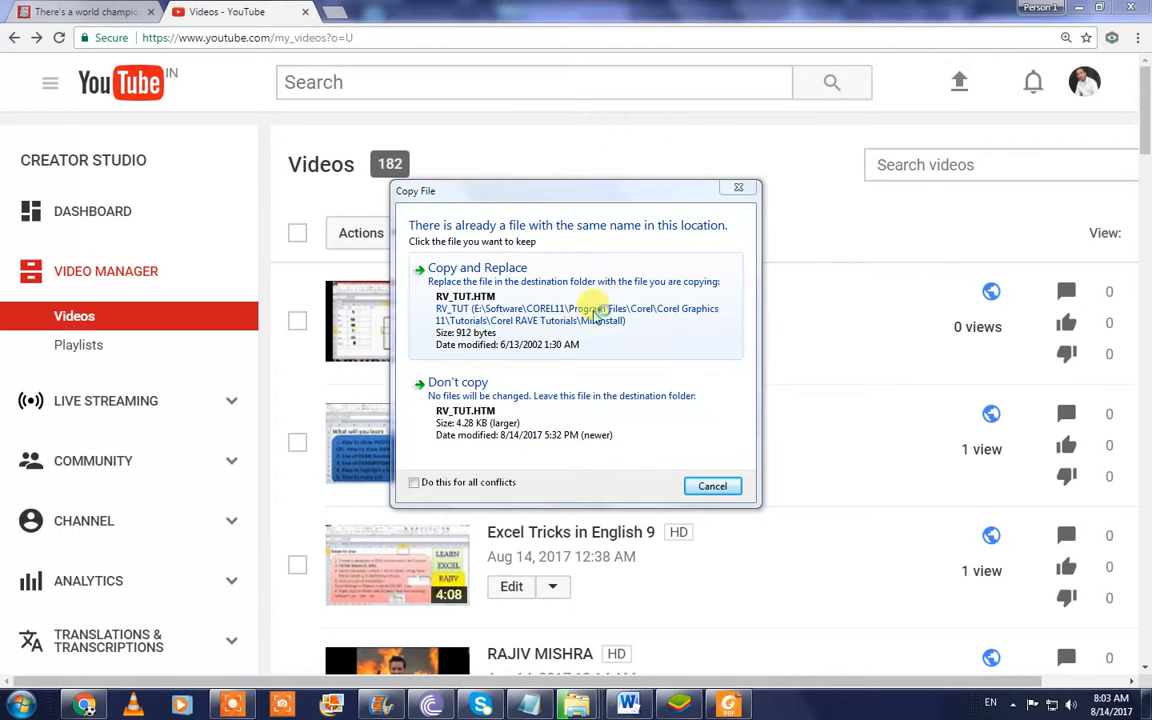
mouse_move(688, 298)
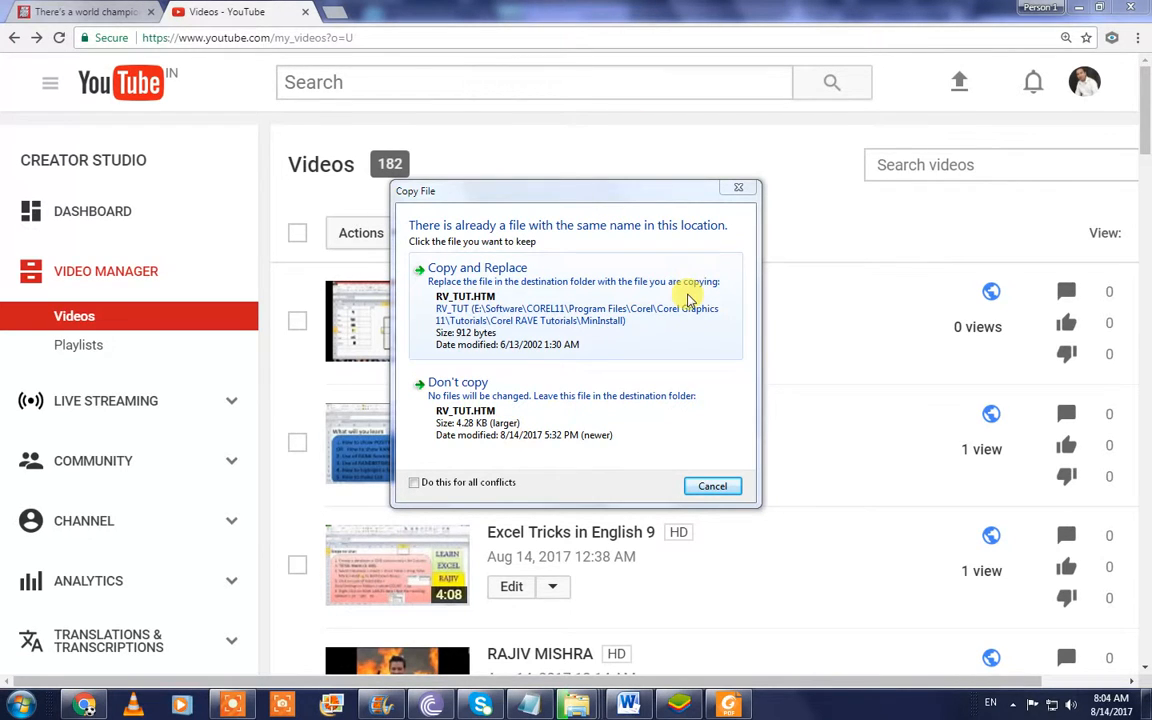
mouse_move(624, 328)
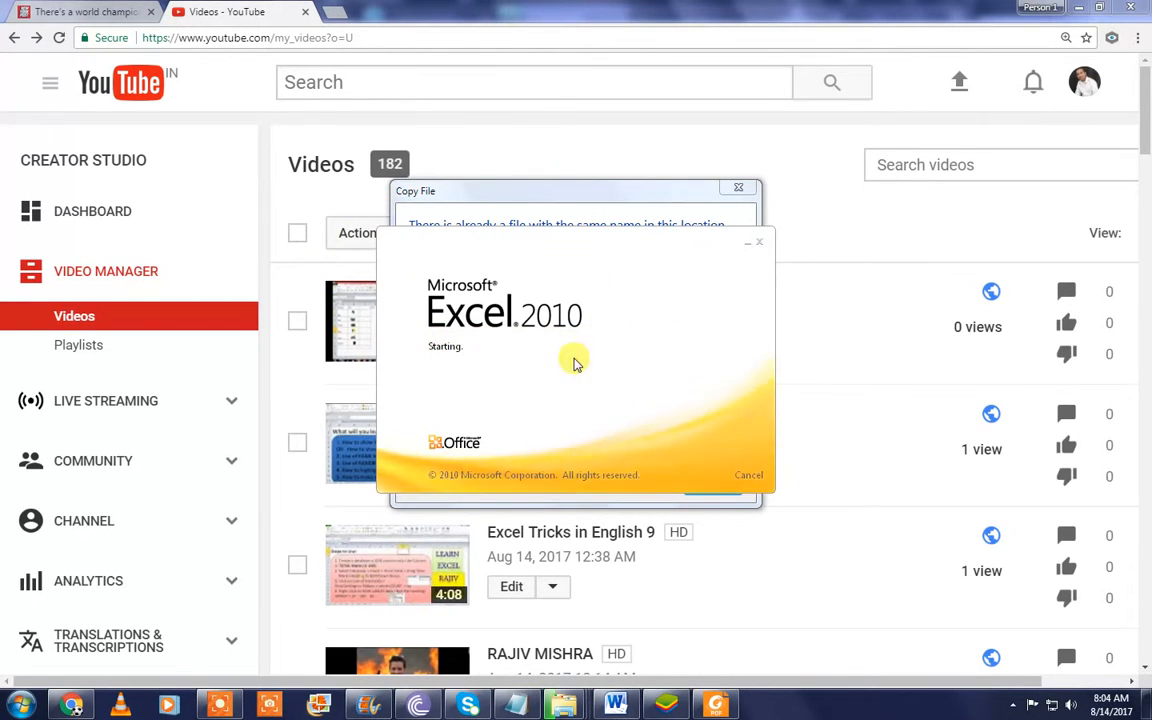
mouse_move(544, 320)
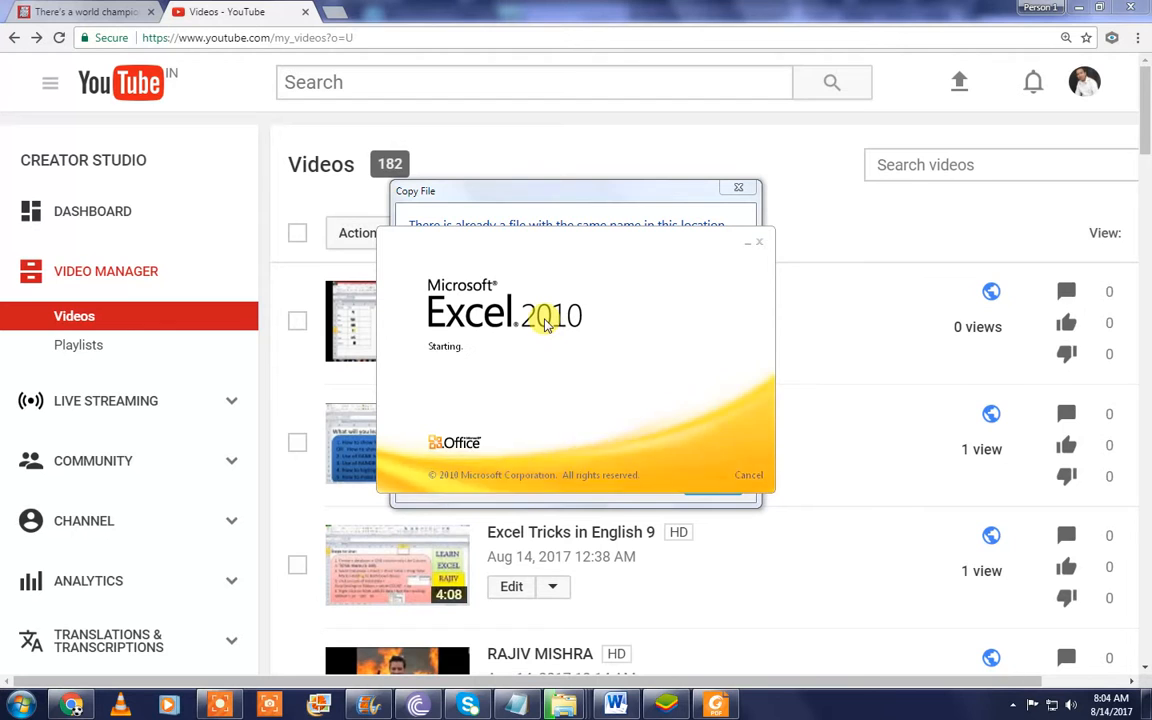
mouse_move(648, 348)
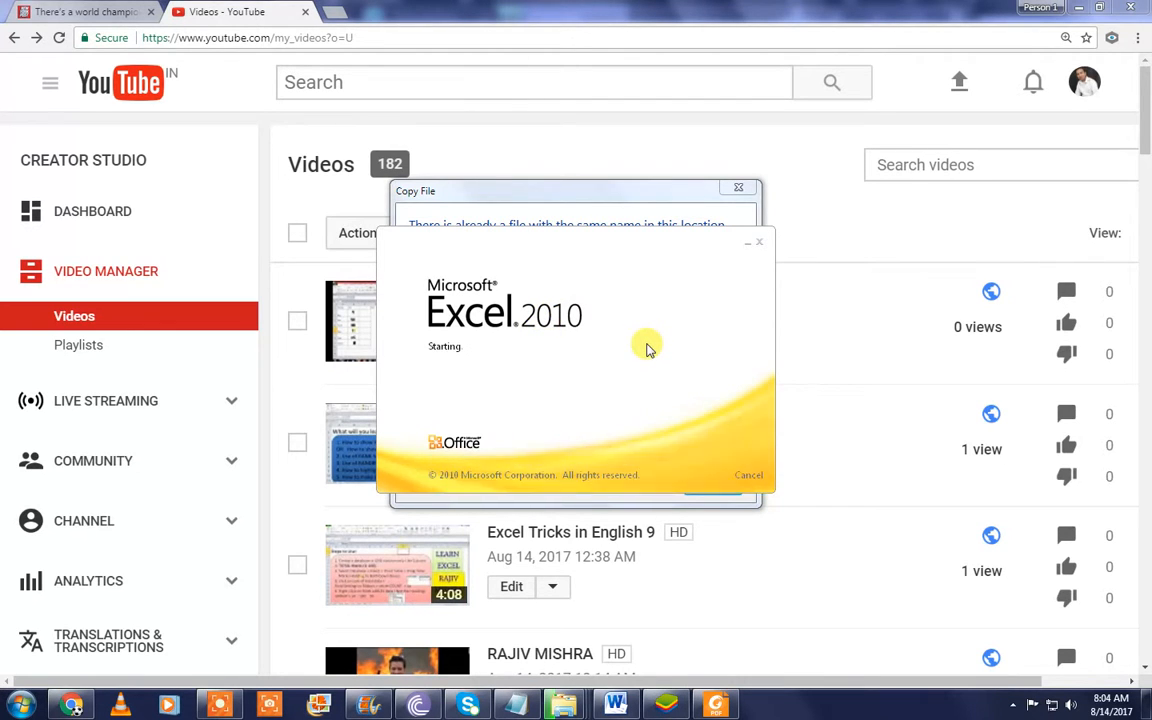
mouse_move(610, 388)
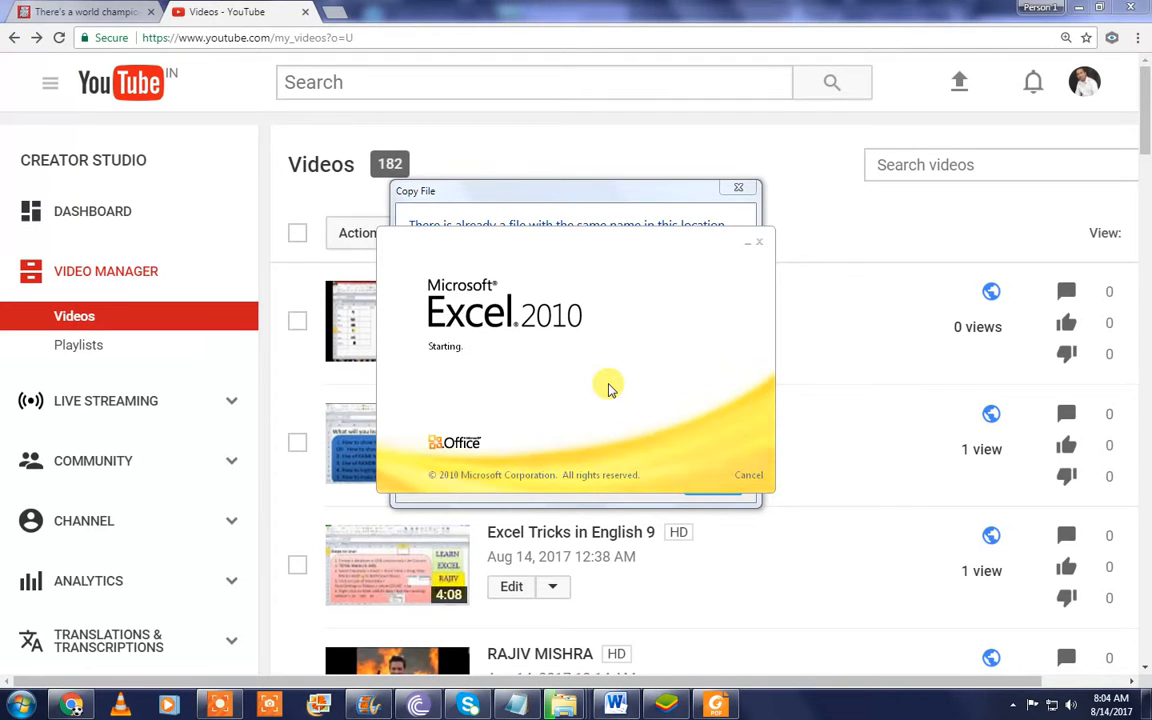
mouse_move(552, 356)
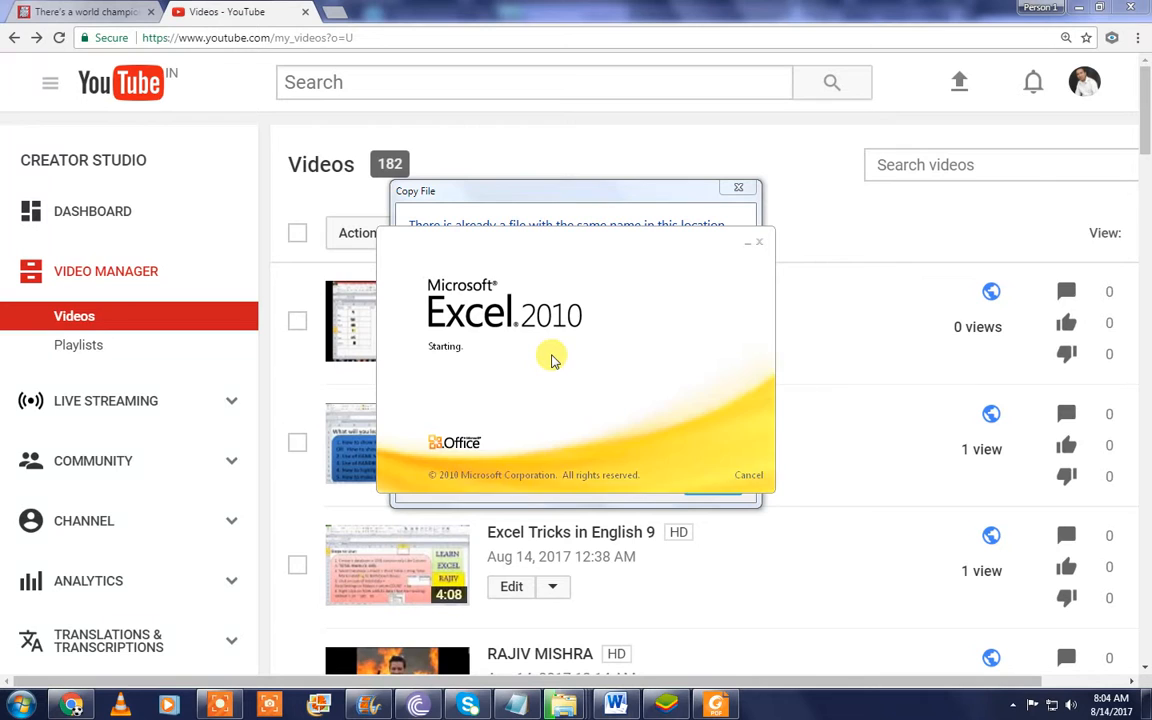
mouse_move(636, 382)
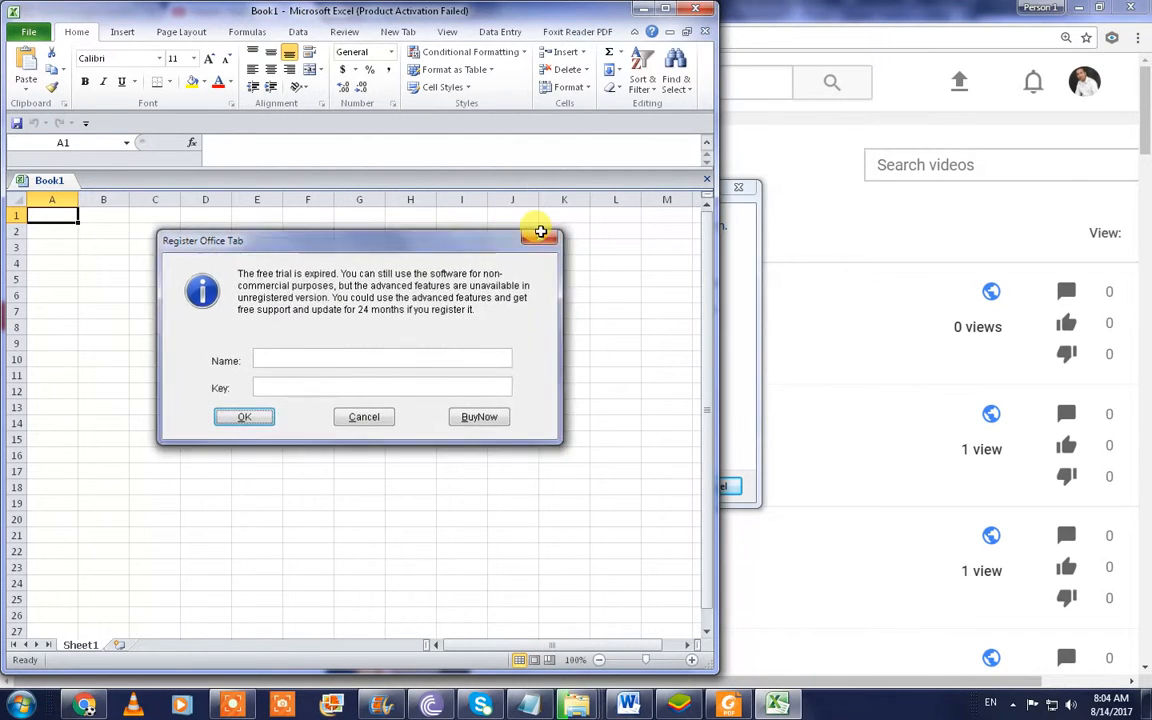
left_click(364, 418)
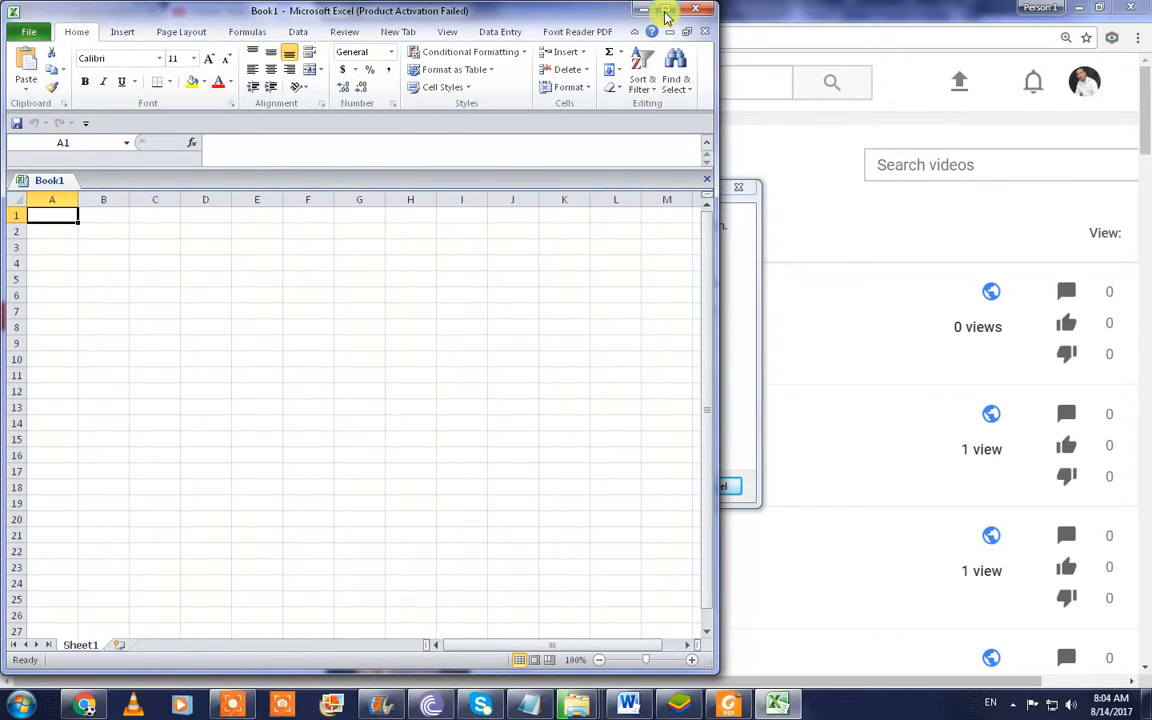
left_click(664, 12)
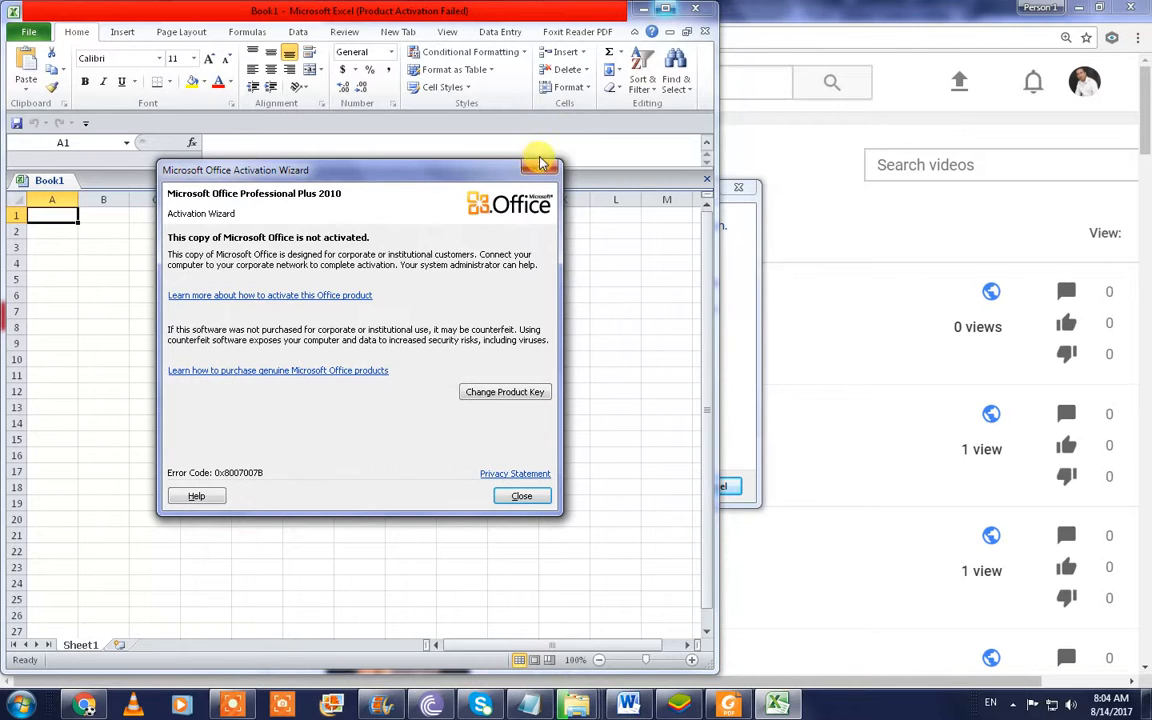
left_click(520, 496)
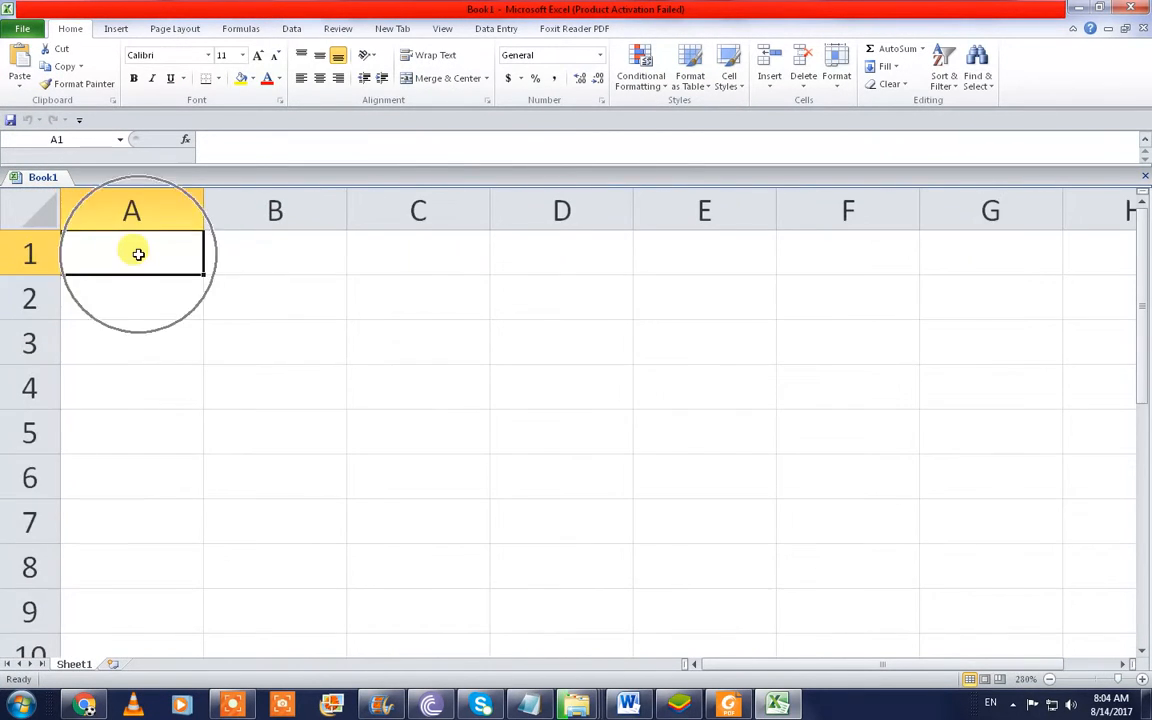
Step: Enter Name, Raj, Jay, Yash down column A and a Pic heading in B1
type("Name")
left_click(132, 388)
type("Yas")
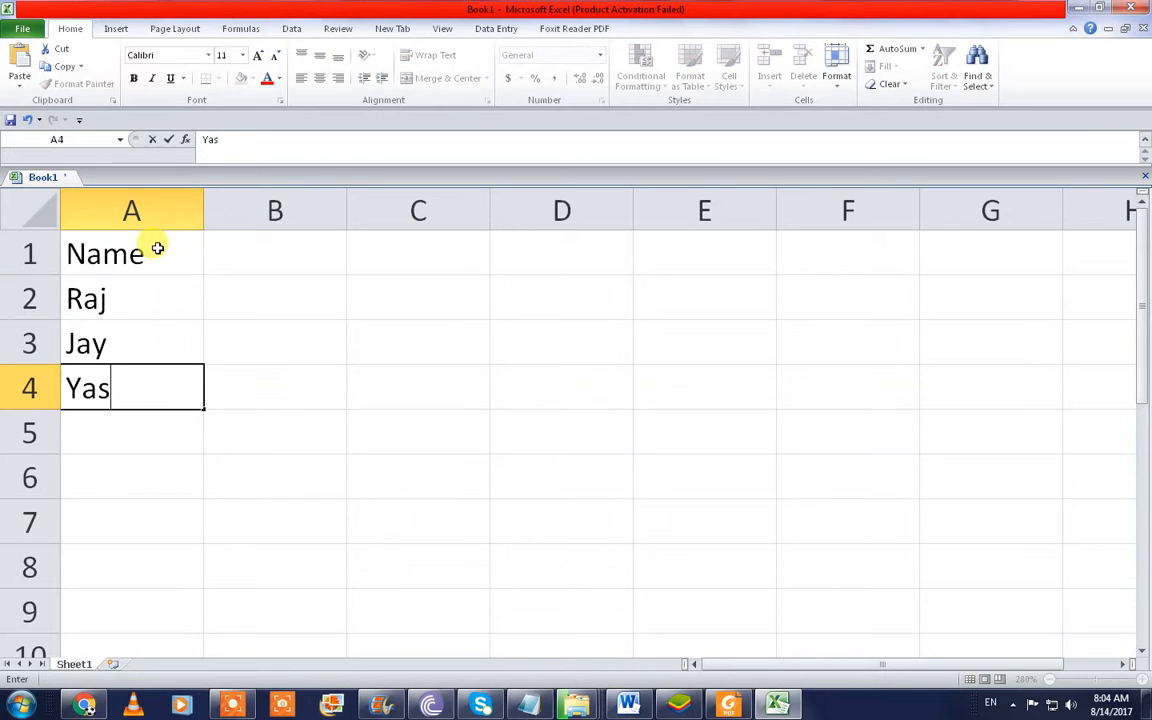
left_click(276, 252)
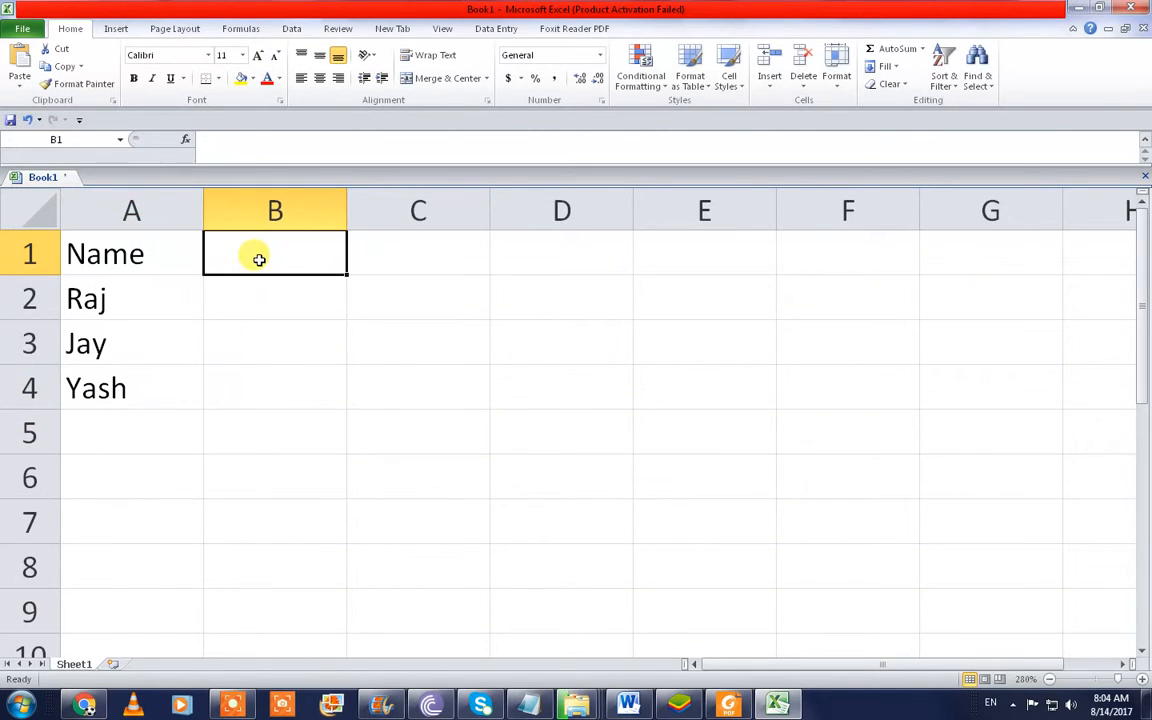
type("Pi")
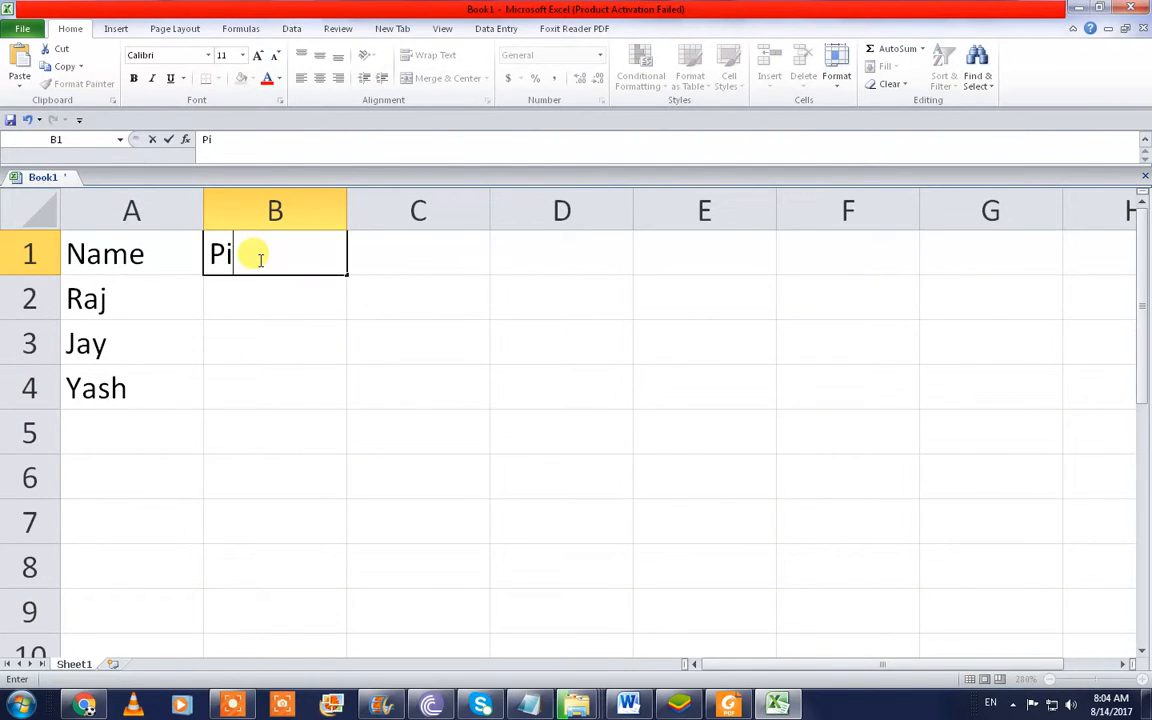
key("enter")
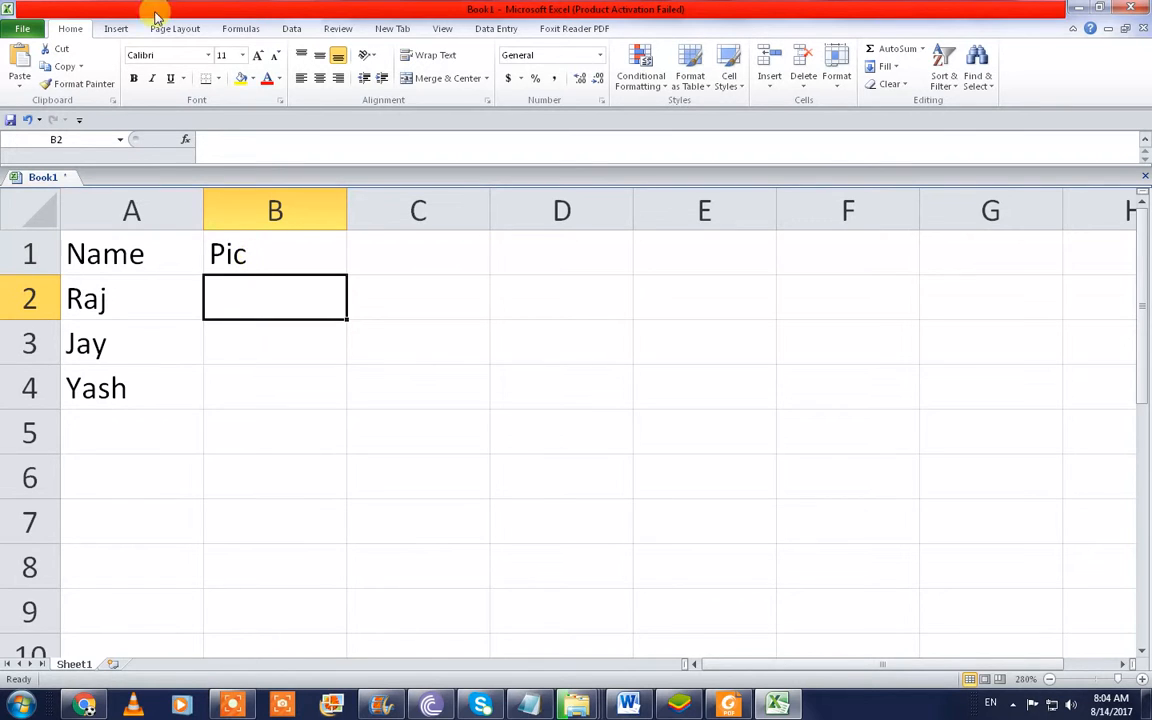
left_click(116, 28)
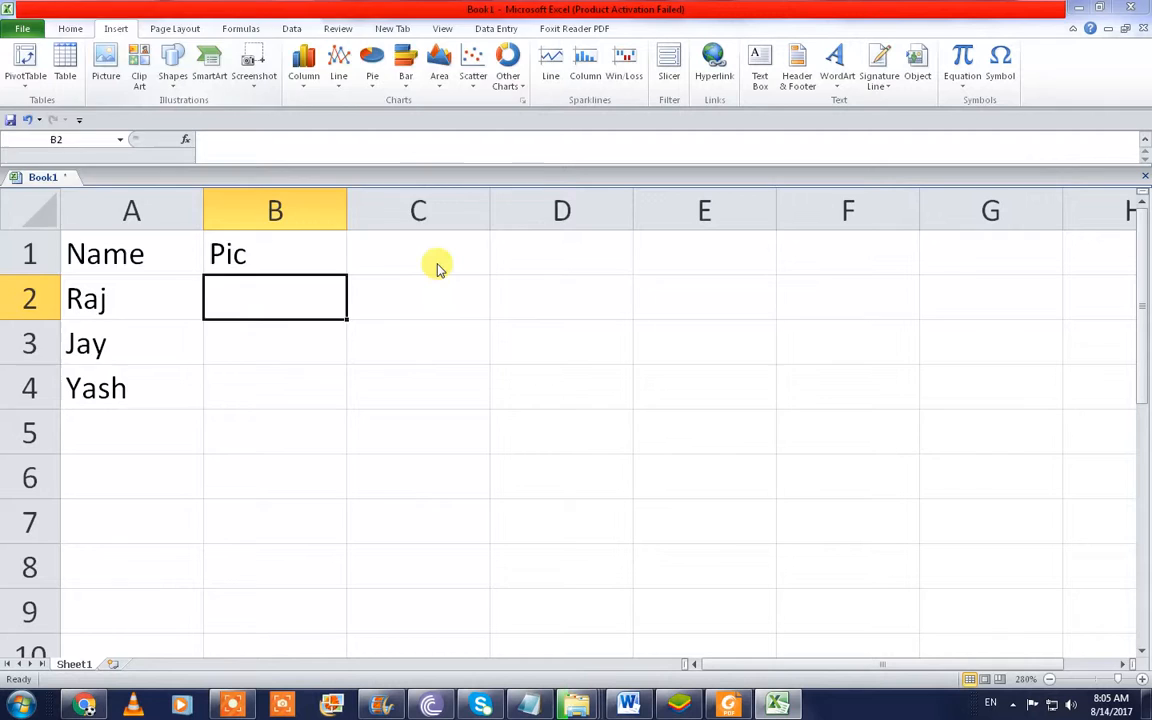
Step: Insert three photos from the folder onto the sheet beside Raj, Jay and Yash
left_click(104, 62)
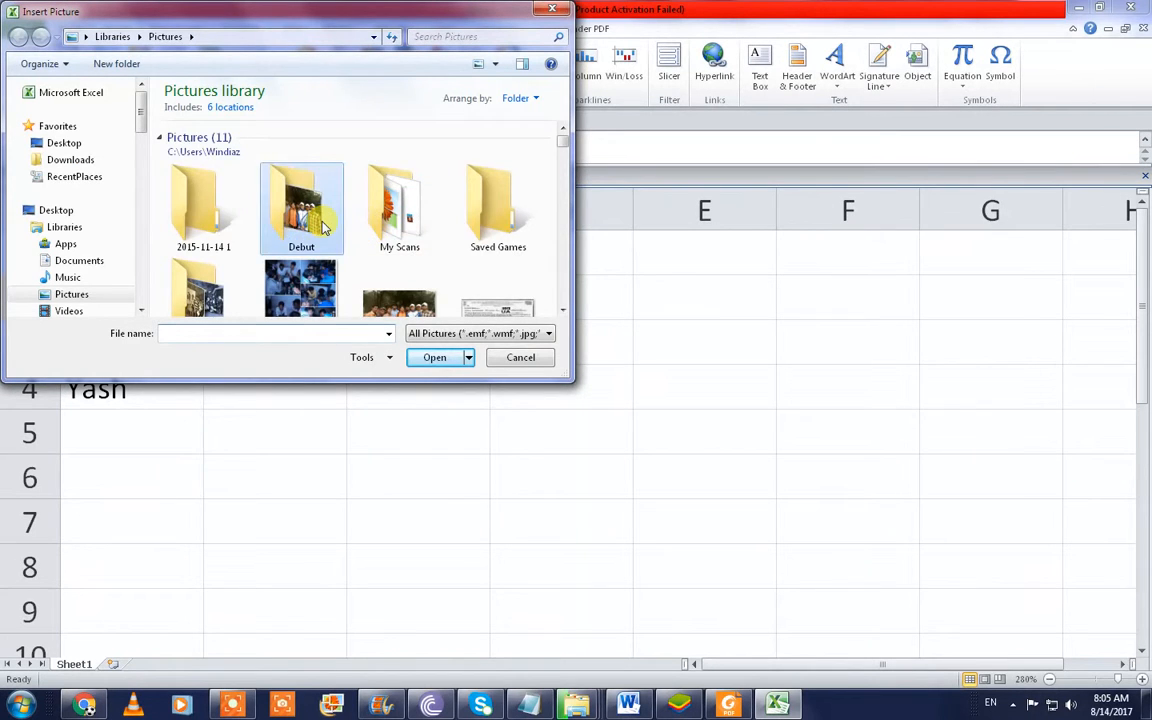
scroll("down", 3)
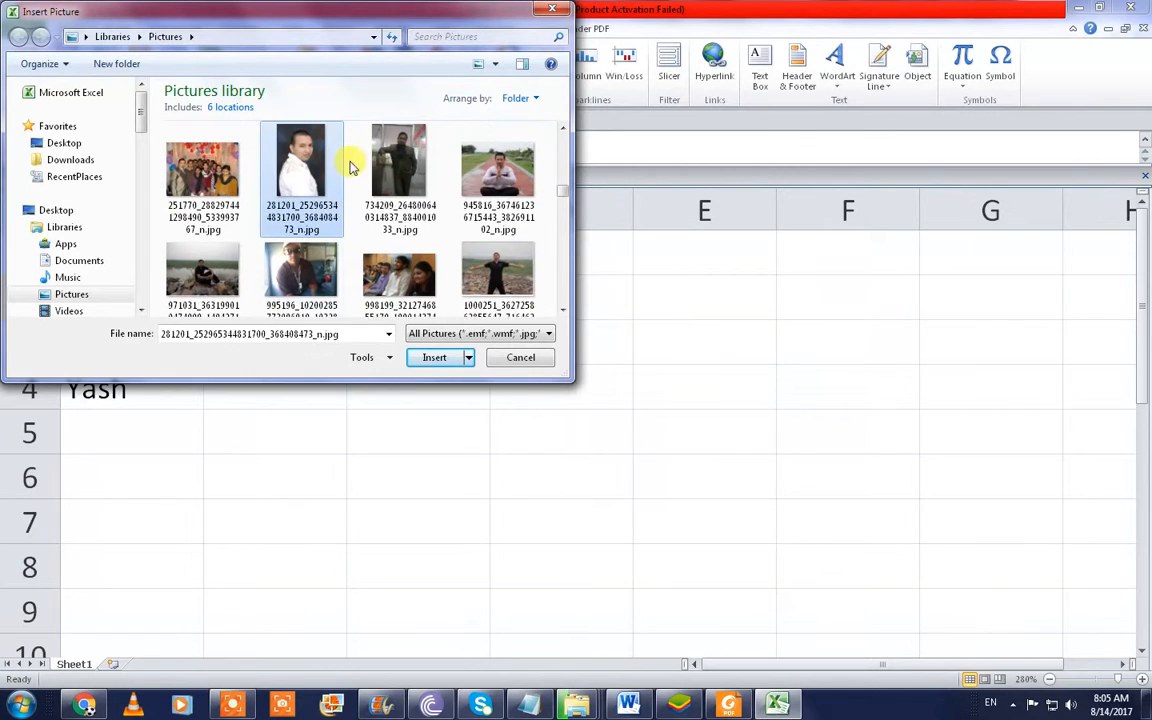
left_click(496, 164)
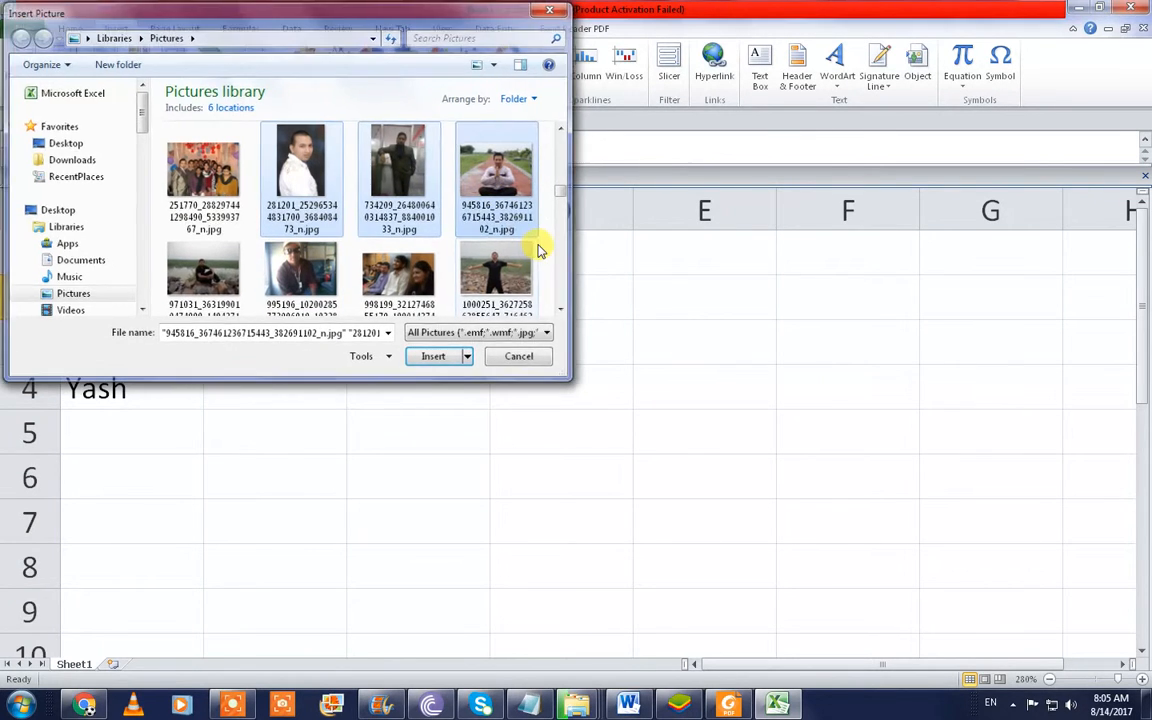
left_click(432, 356)
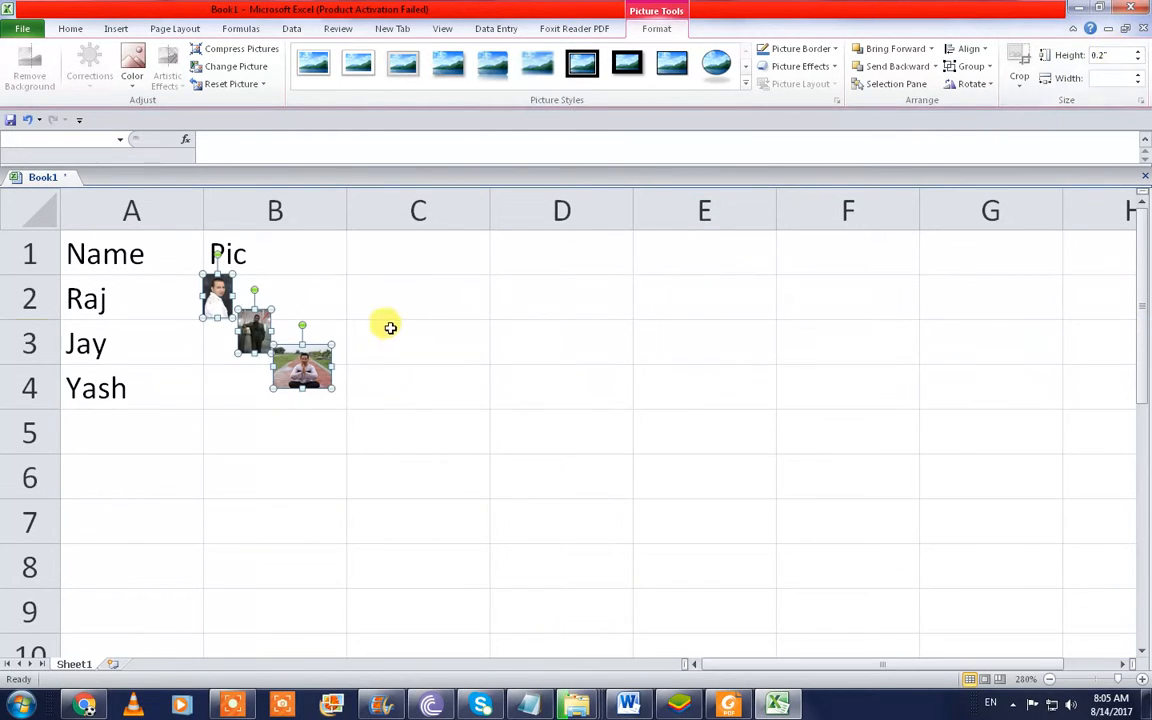
left_click(418, 374)
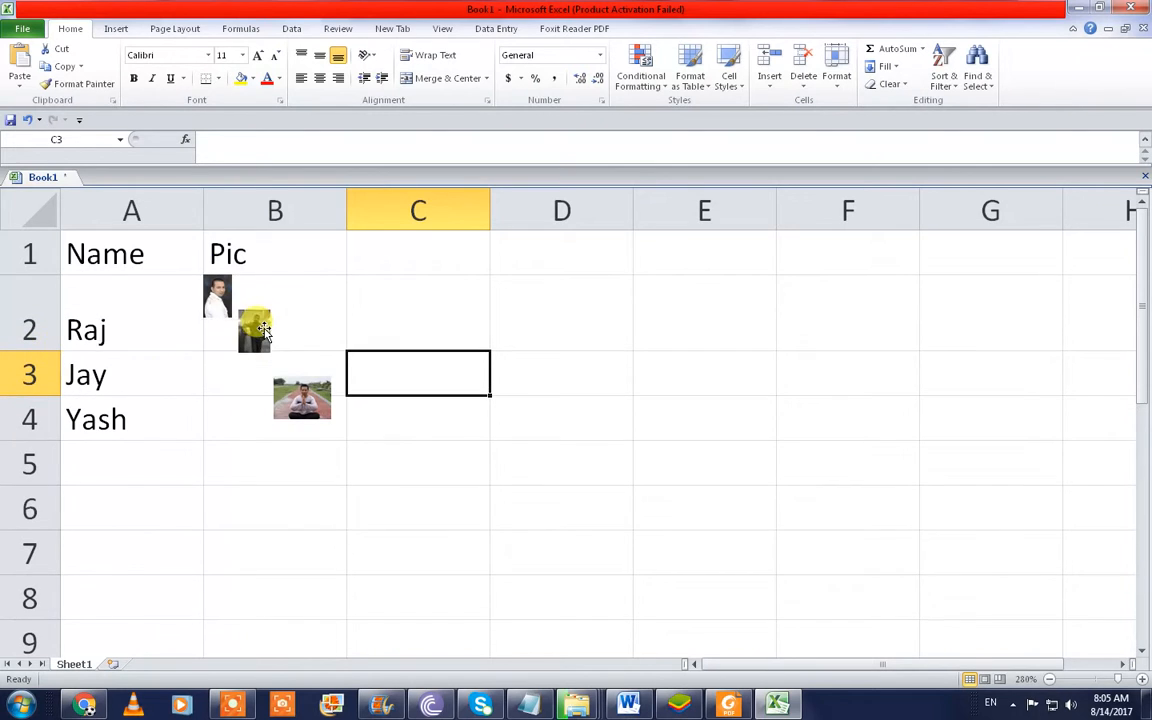
left_click_drag(132, 252, 276, 420)
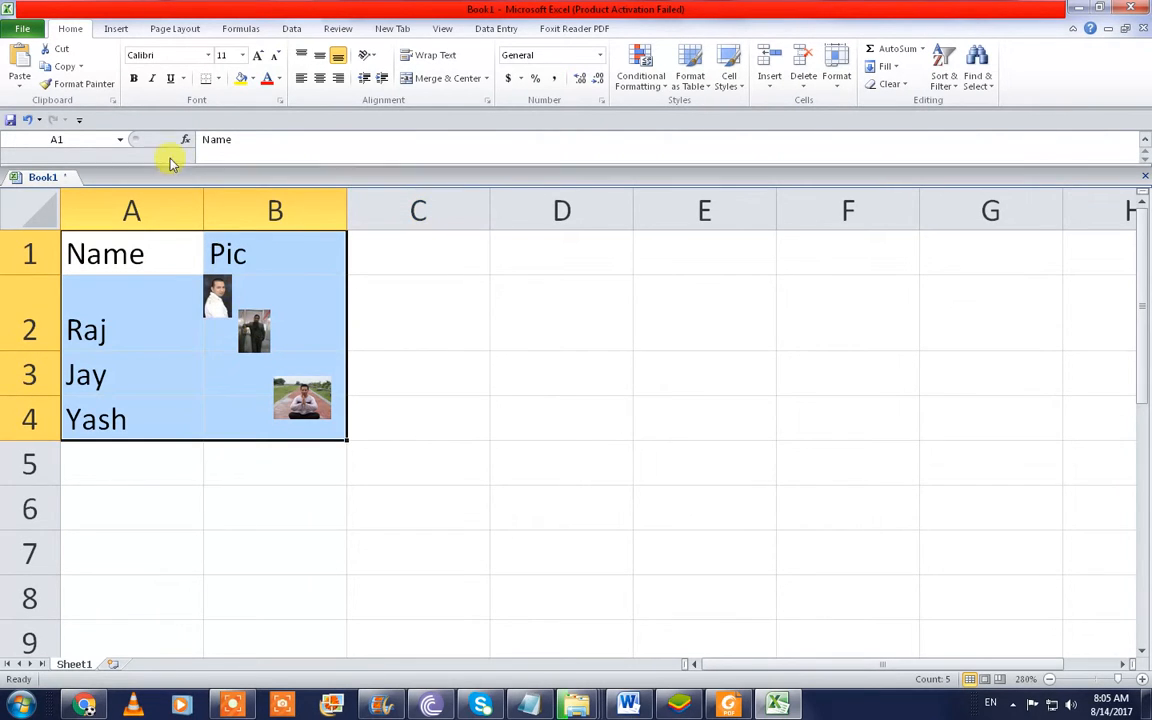
Step: Apply All Borders to A1:B4 and move Jay's and Yash's photos into B3 and B4
left_click(208, 78)
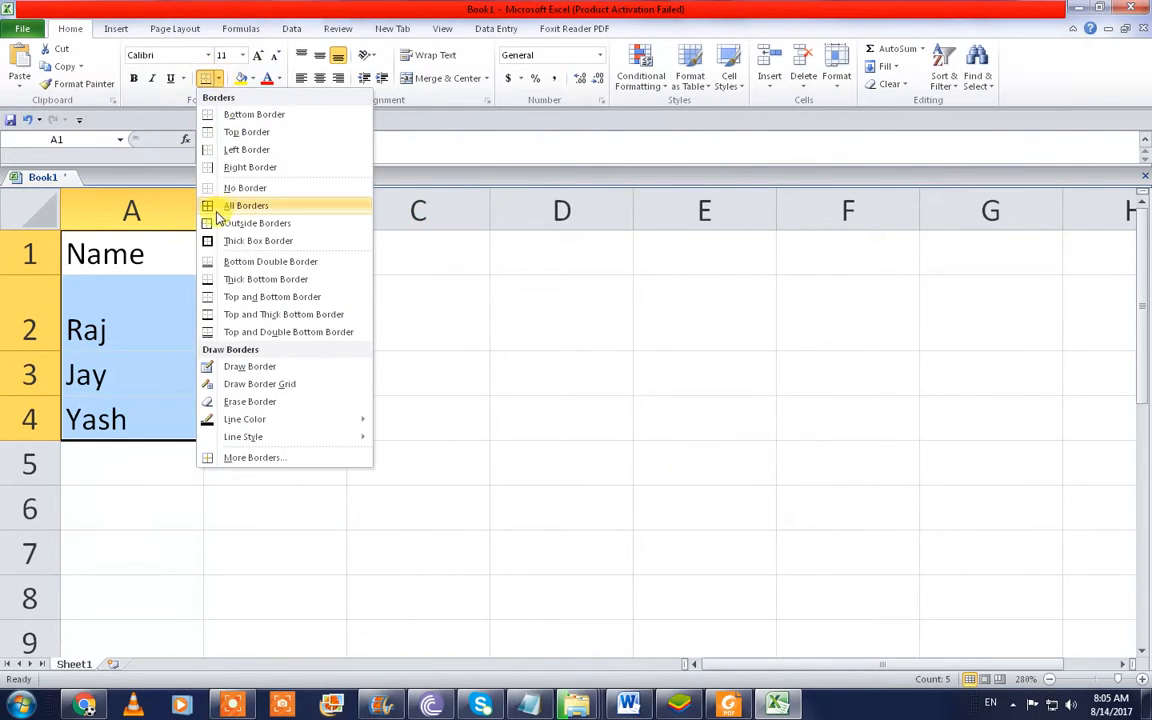
left_click(244, 204)
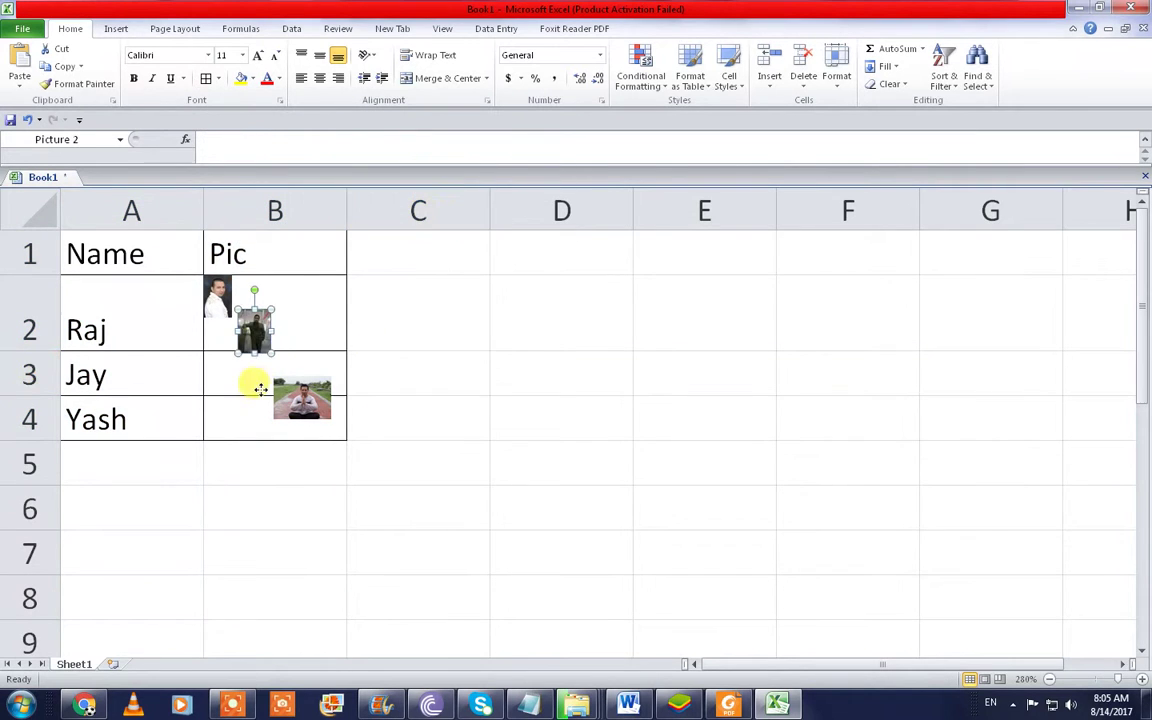
left_click_drag(252, 324, 244, 376)
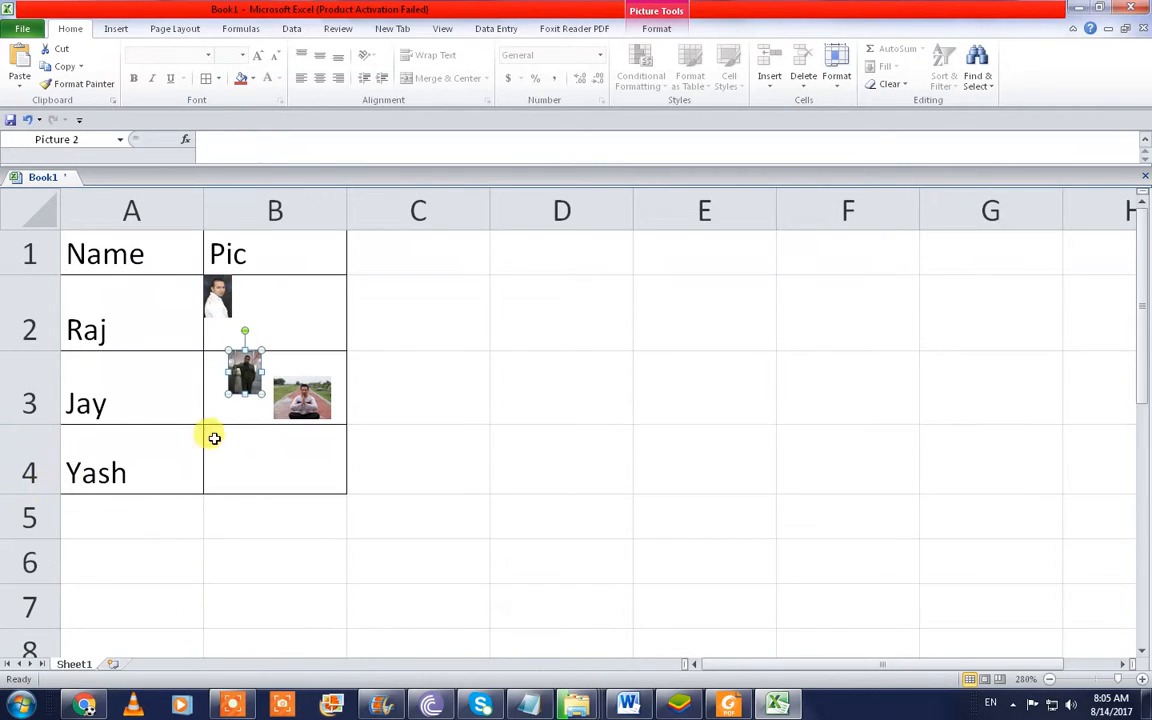
left_click_drag(302, 398, 258, 458)
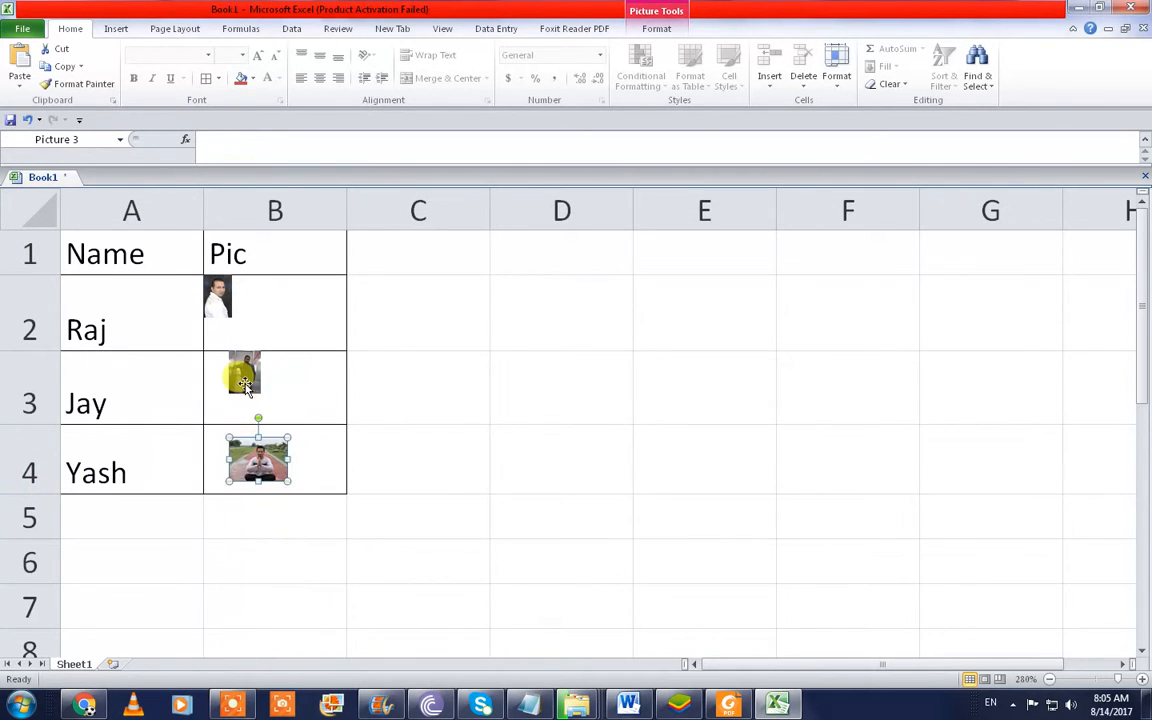
left_click(218, 300)
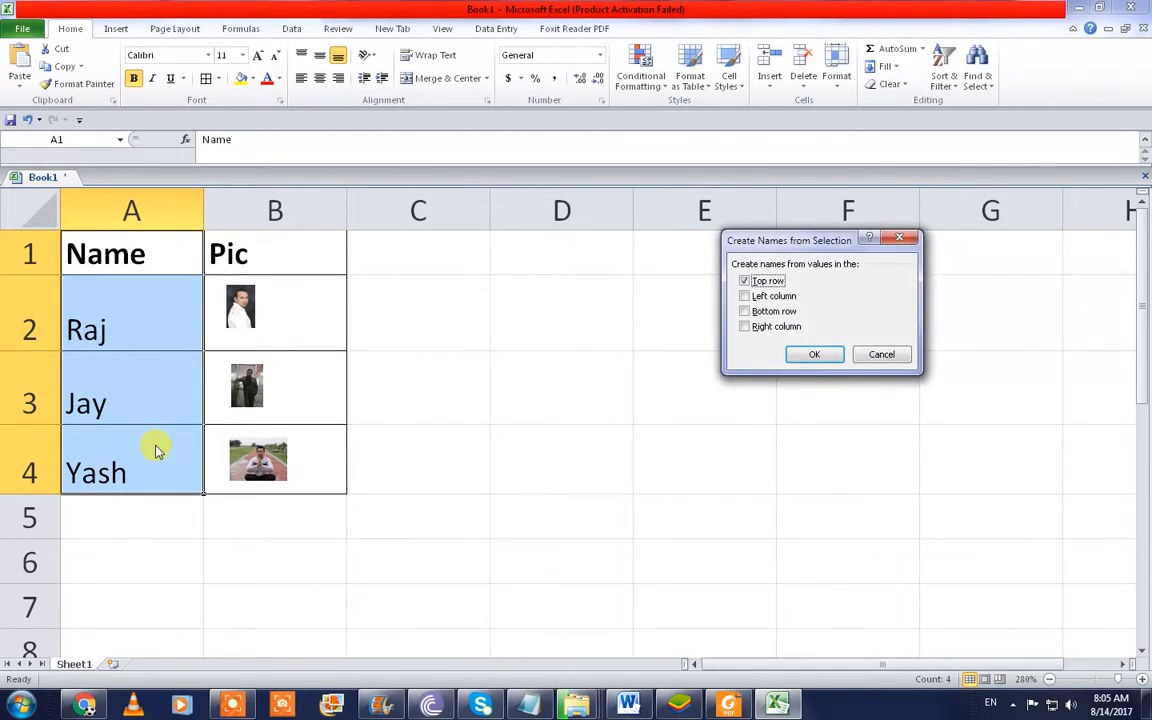
Step: Create the defined name Name from the top-row header of A1:A4
left_click(814, 354)
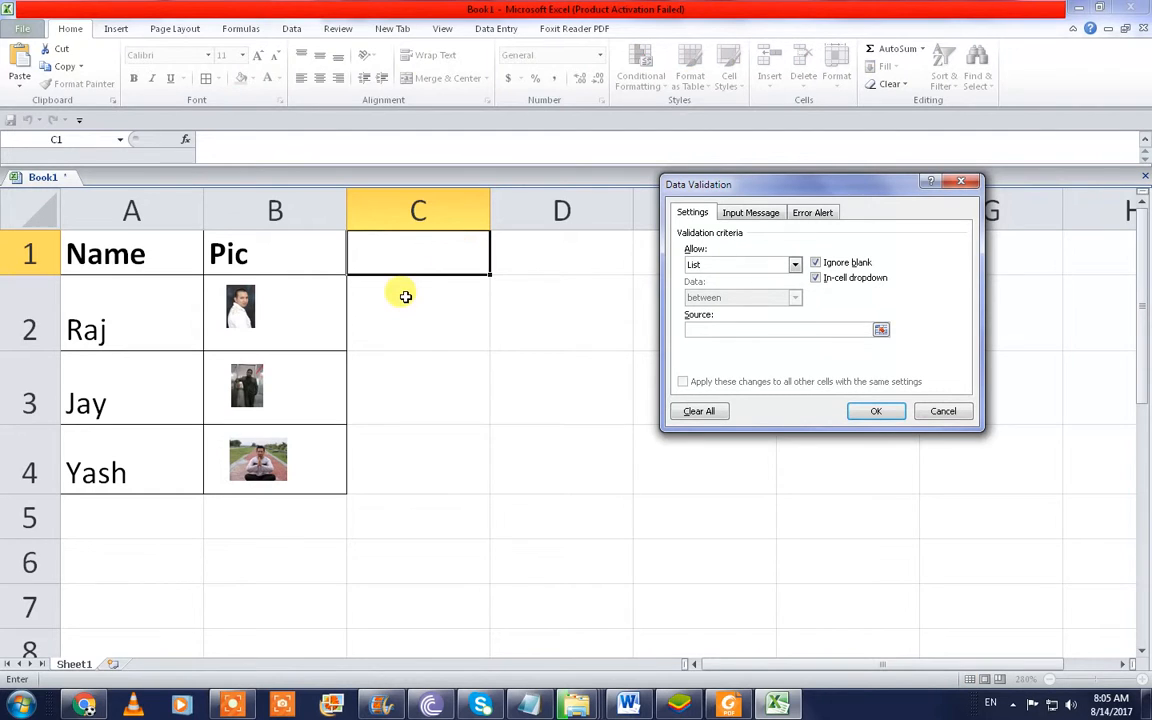
Step: Set C1's list validation source to the Name range so it offers Raj, Jay and Yash
left_click(880, 328)
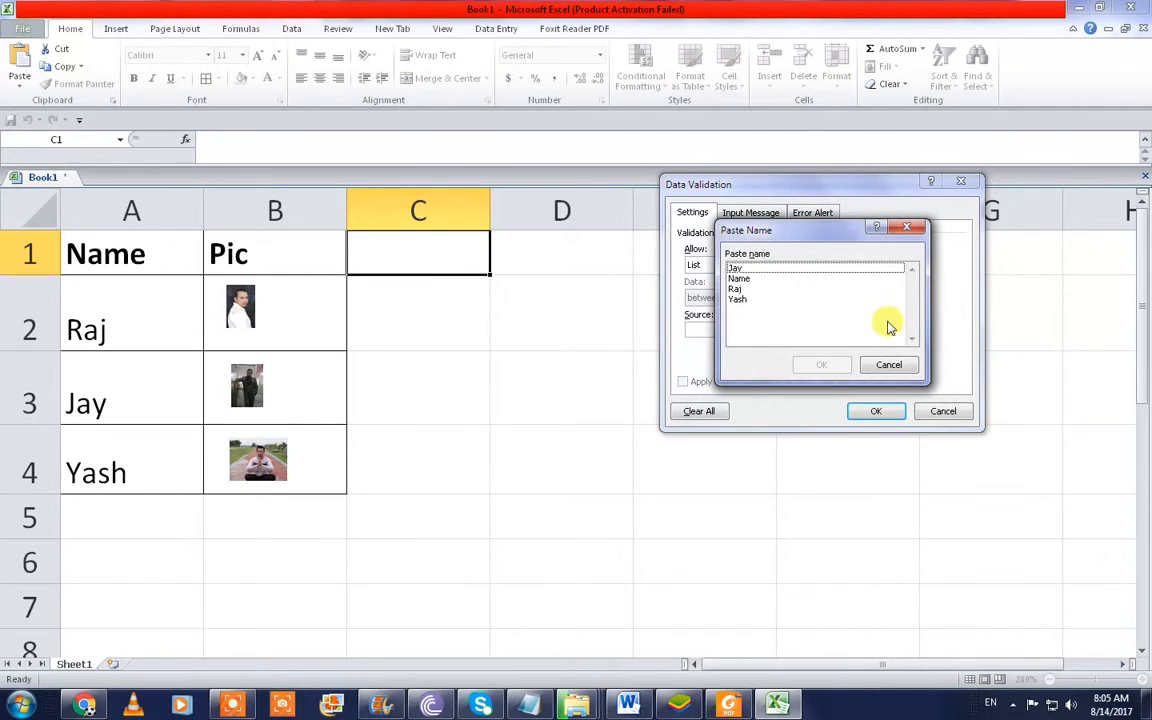
left_click(820, 364)
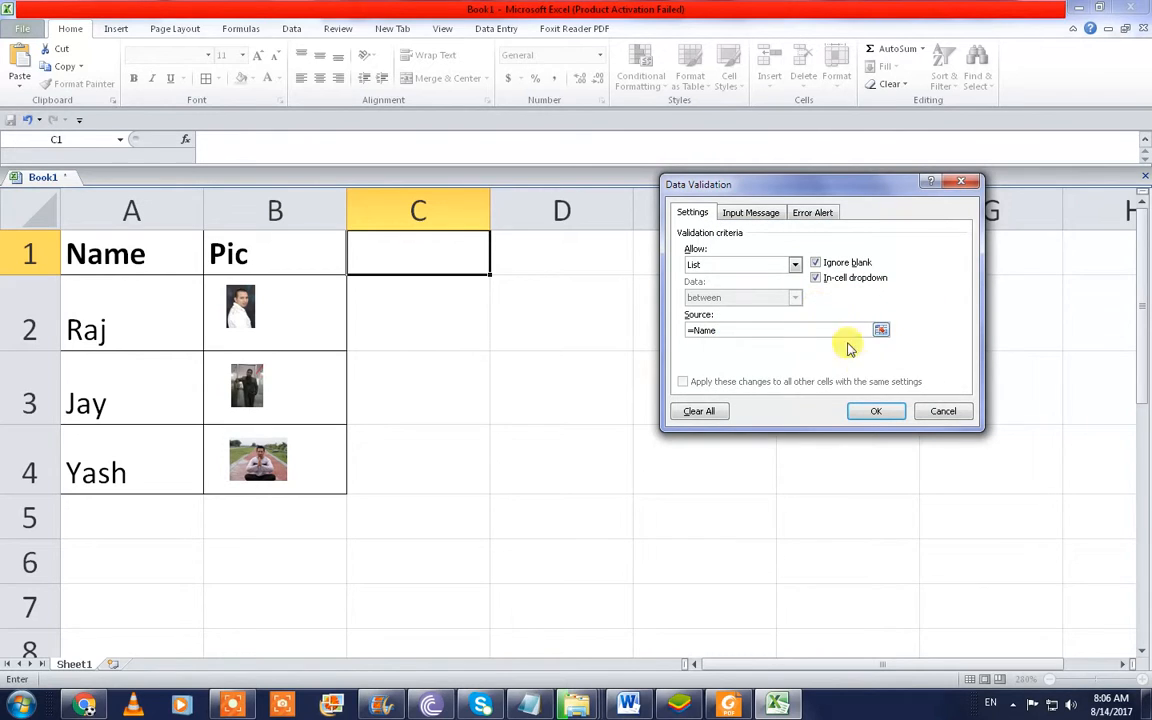
left_click(876, 412)
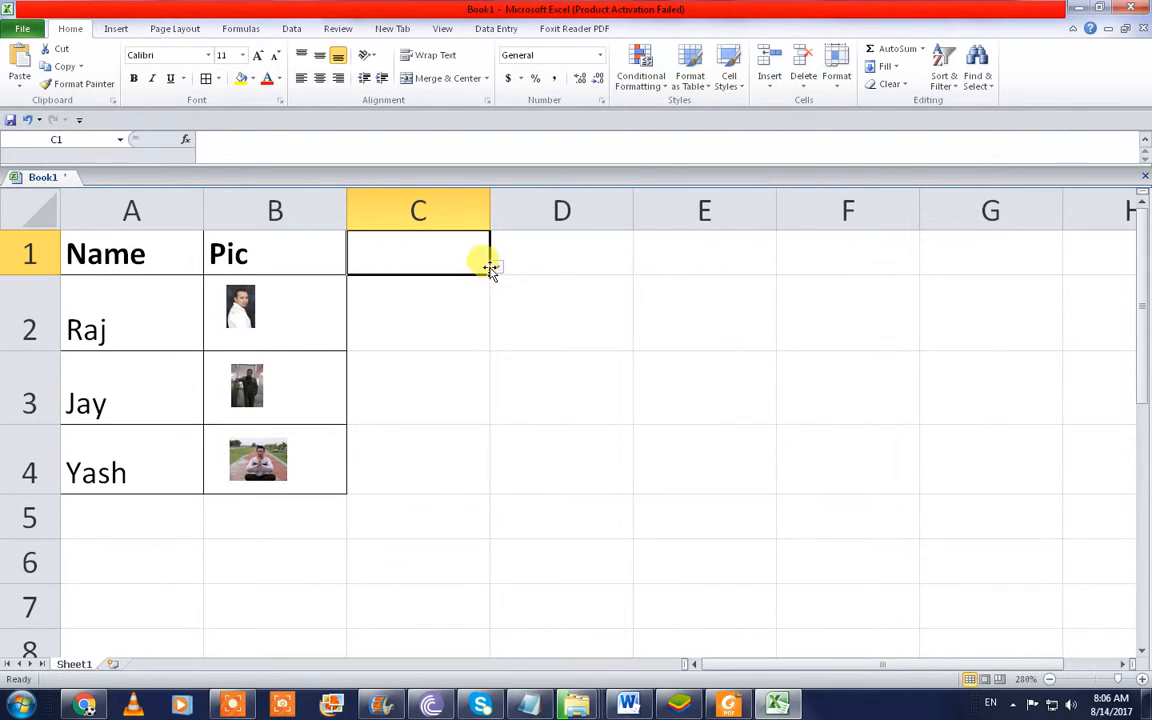
left_click(496, 272)
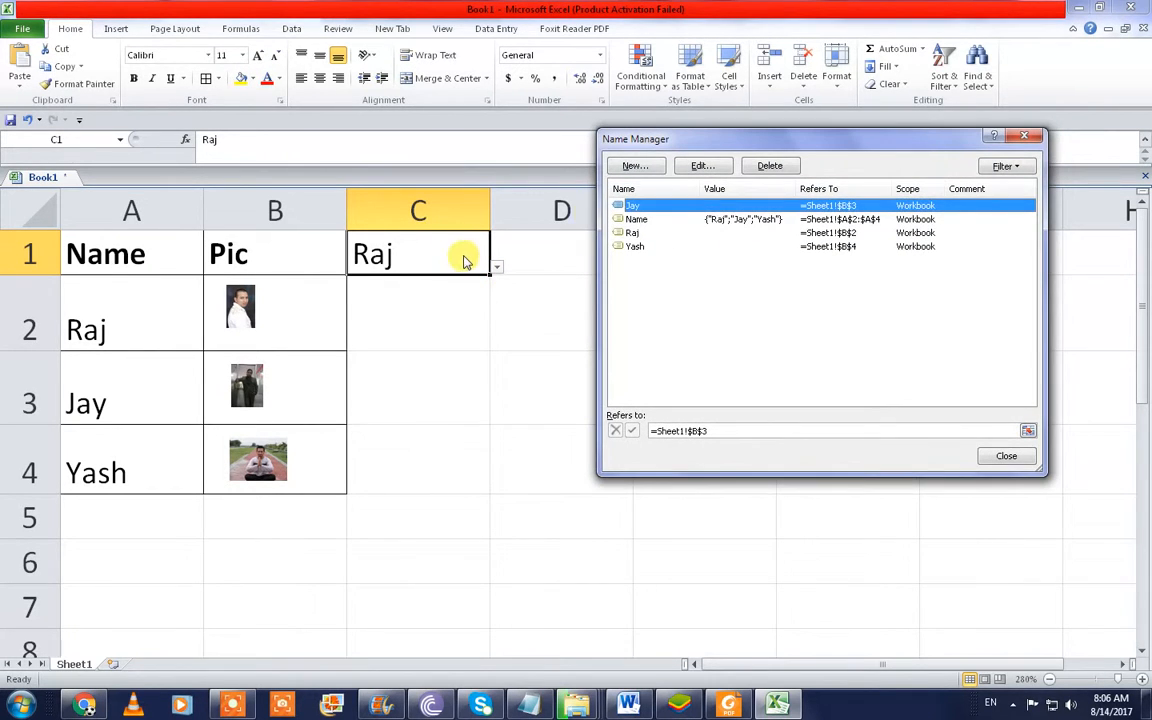
Step: Define the name image as =INDIRECT(Sheet1!$C$1) and close the Name Manager
left_click(634, 164)
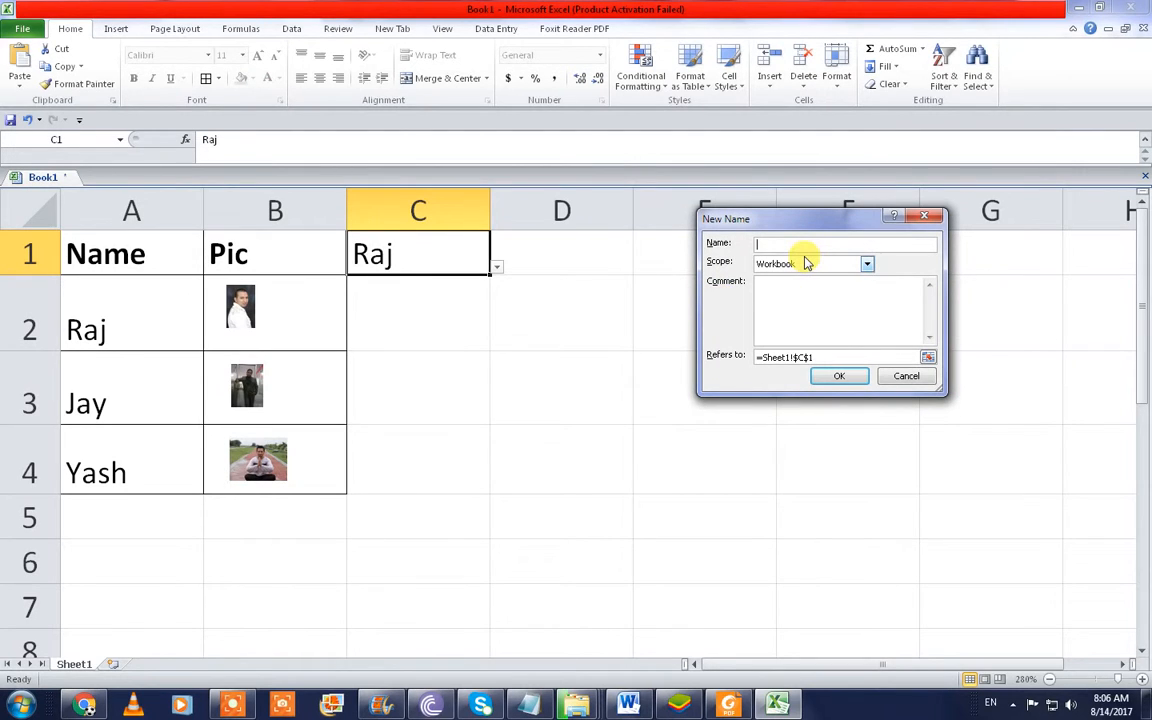
type("image")
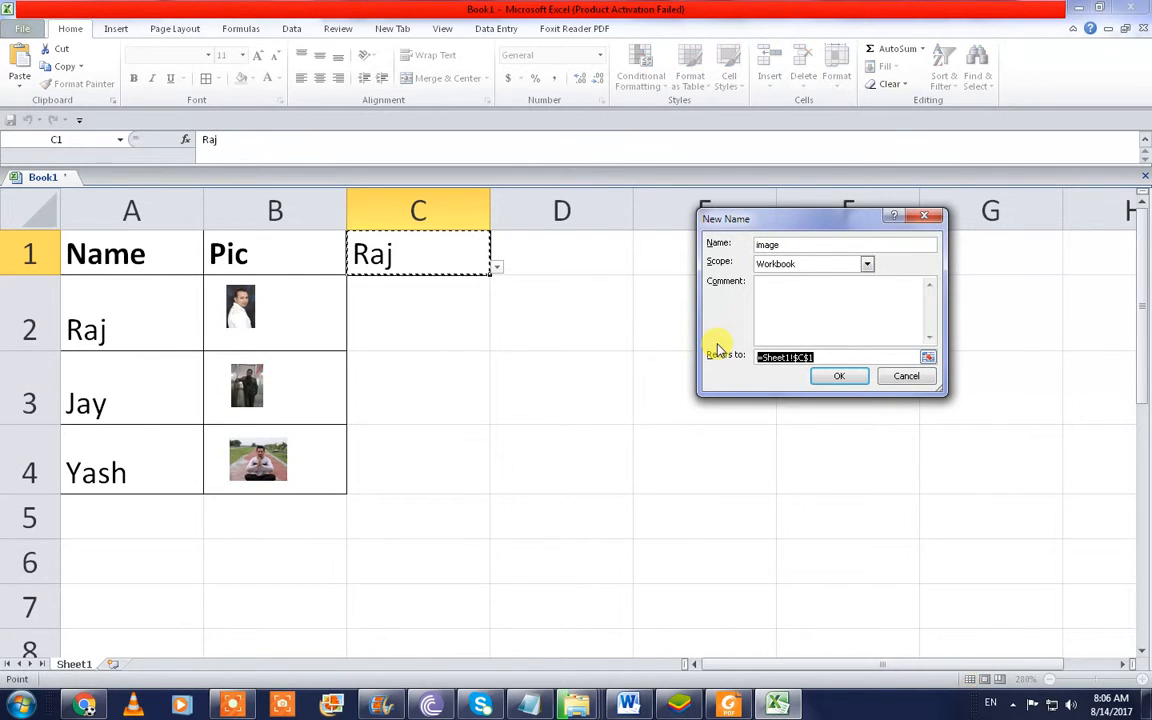
type("=ind")
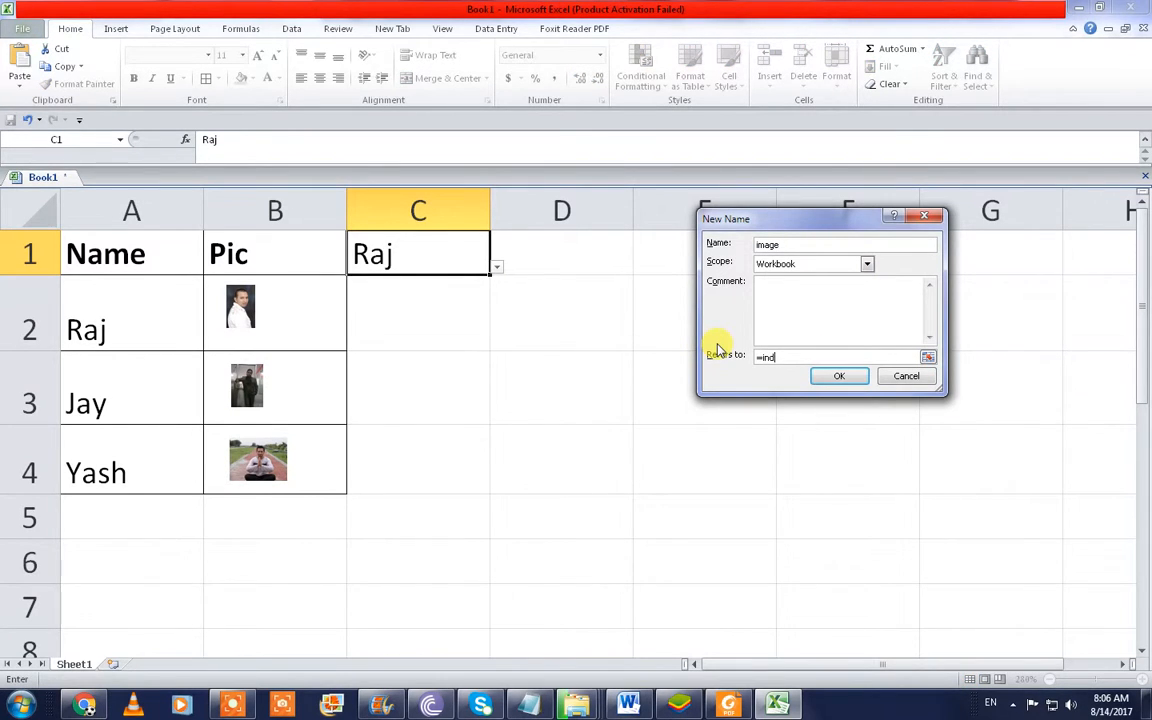
type("irect")
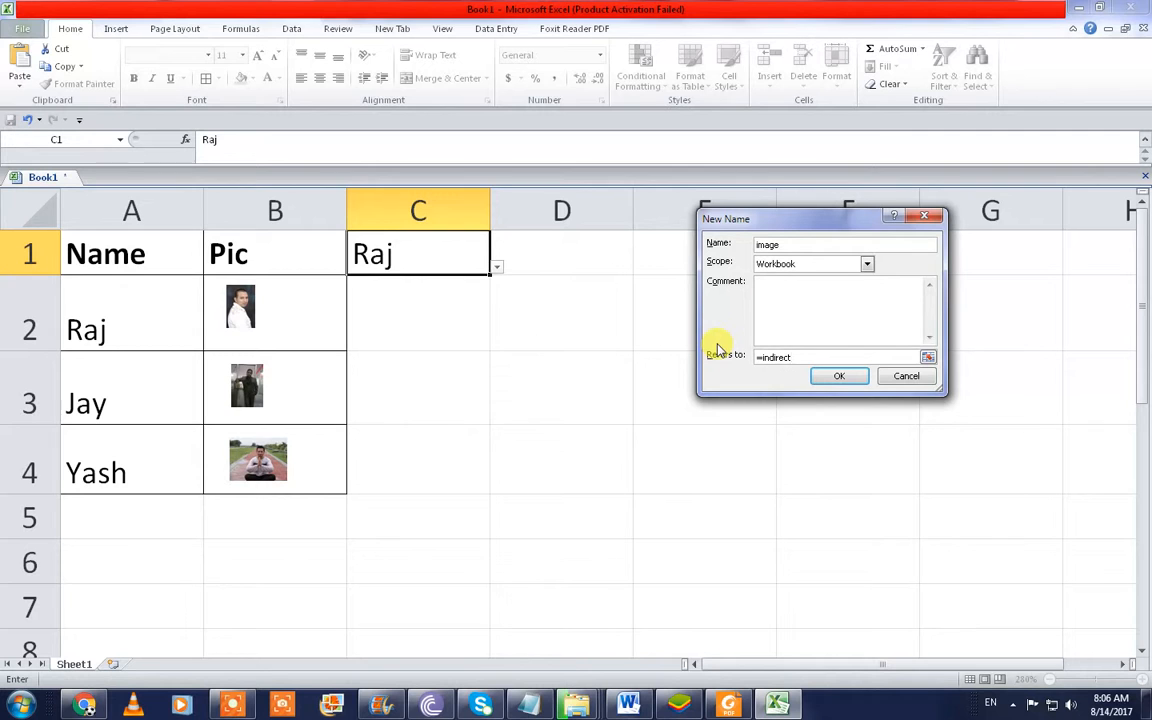
type("(")
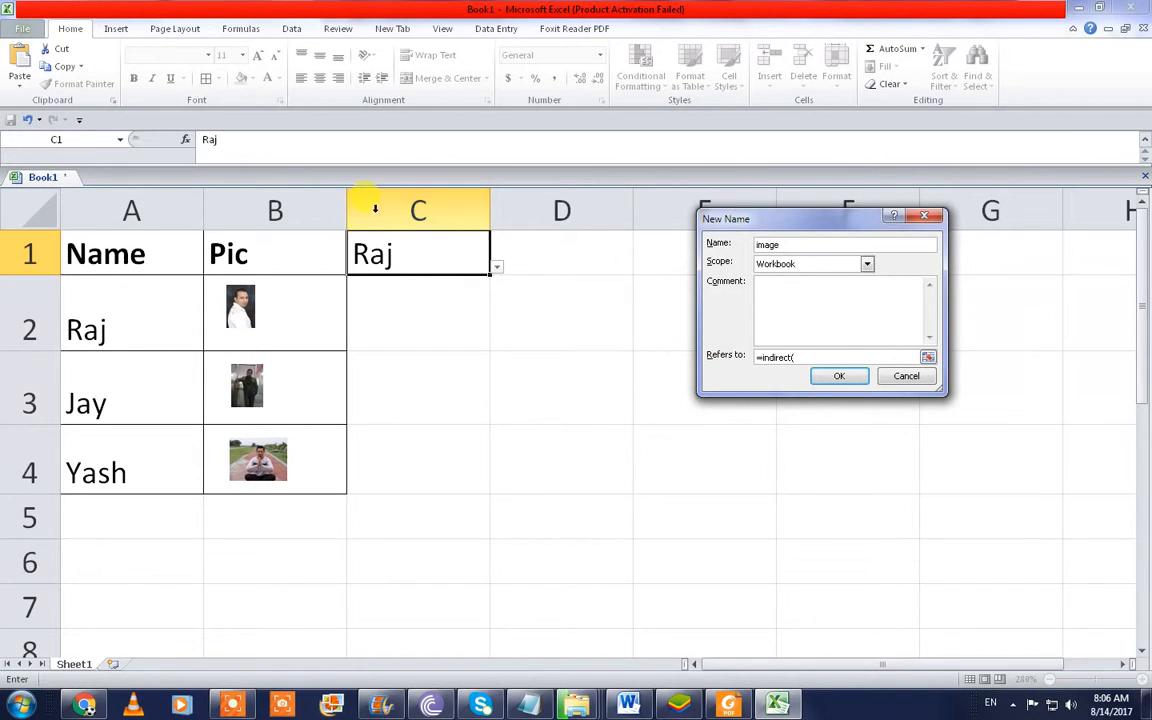
left_click(840, 376)
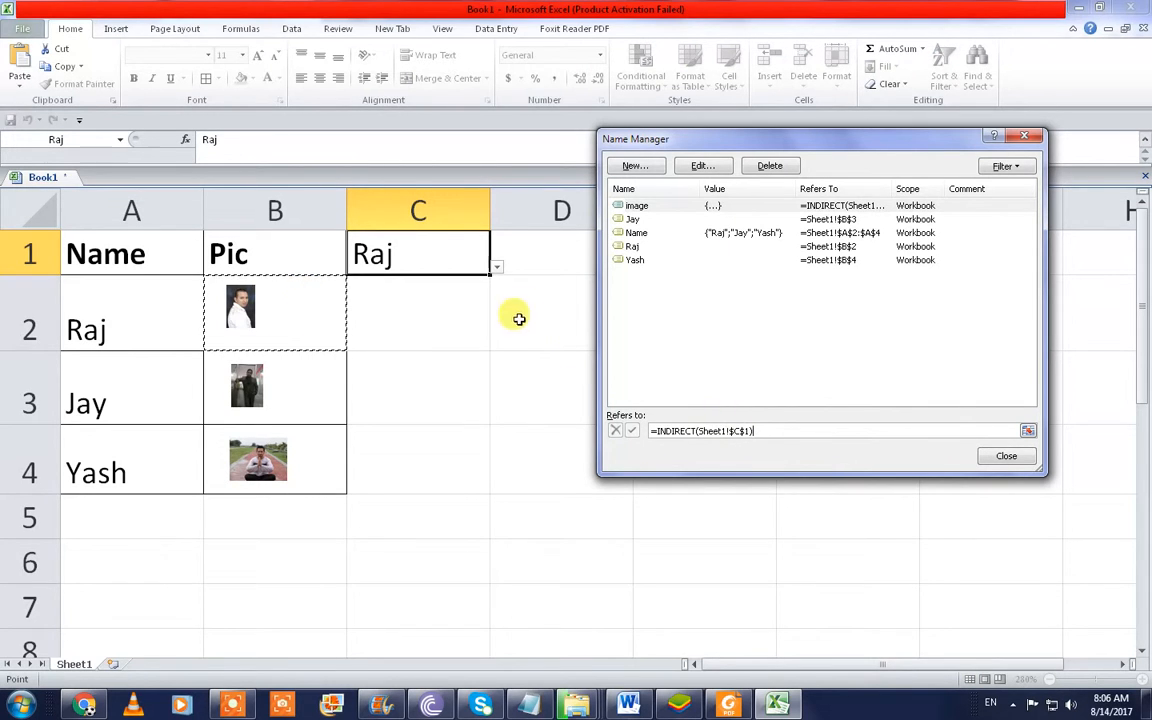
left_click(1006, 456)
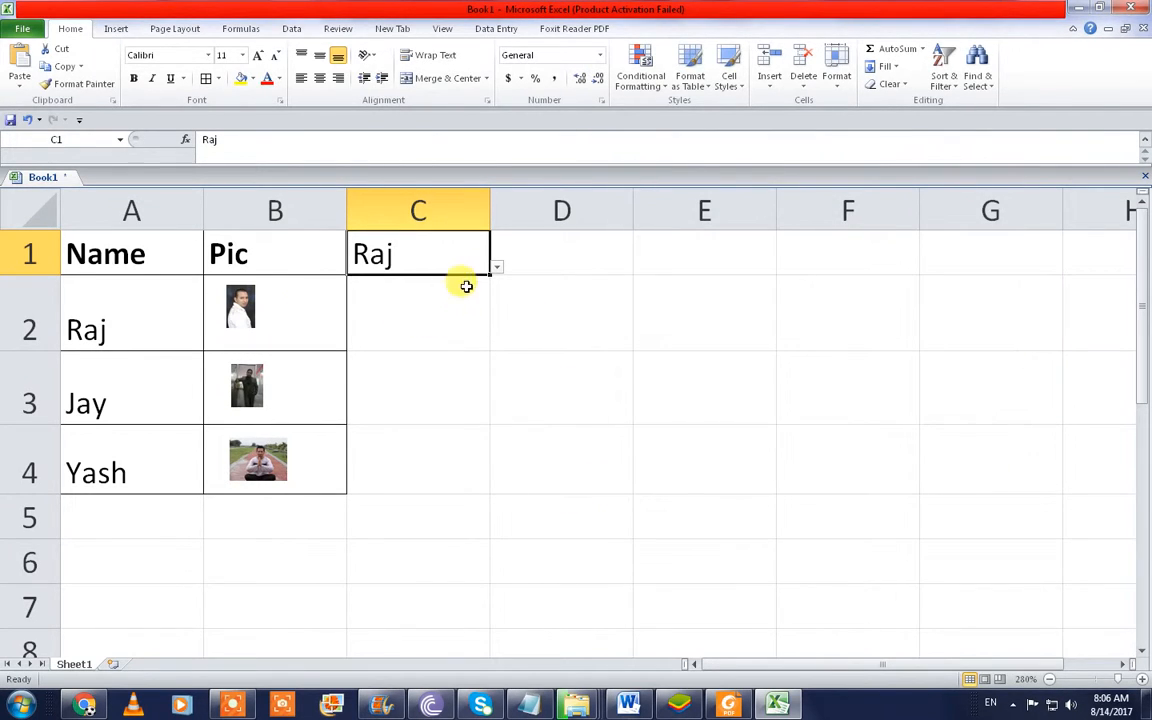
Step: Copy Raj's photo into column D and link it to =image in the formula bar
left_click(240, 304)
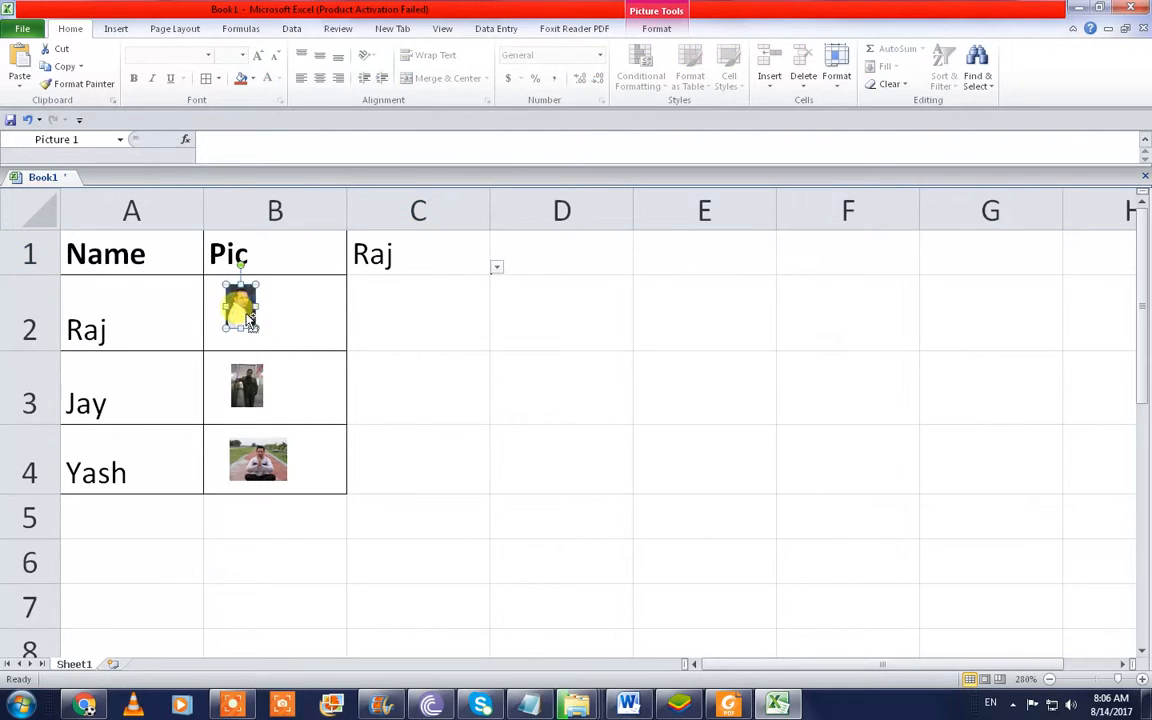
left_click_drag(240, 310, 560, 324)
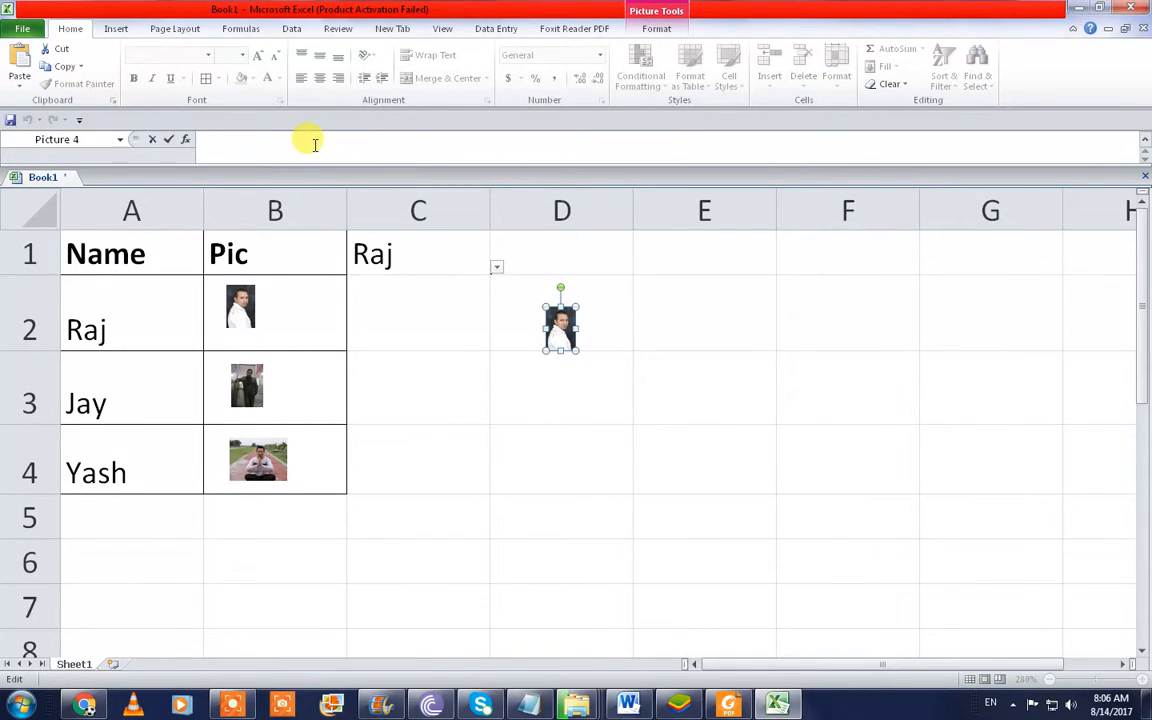
type("=image")
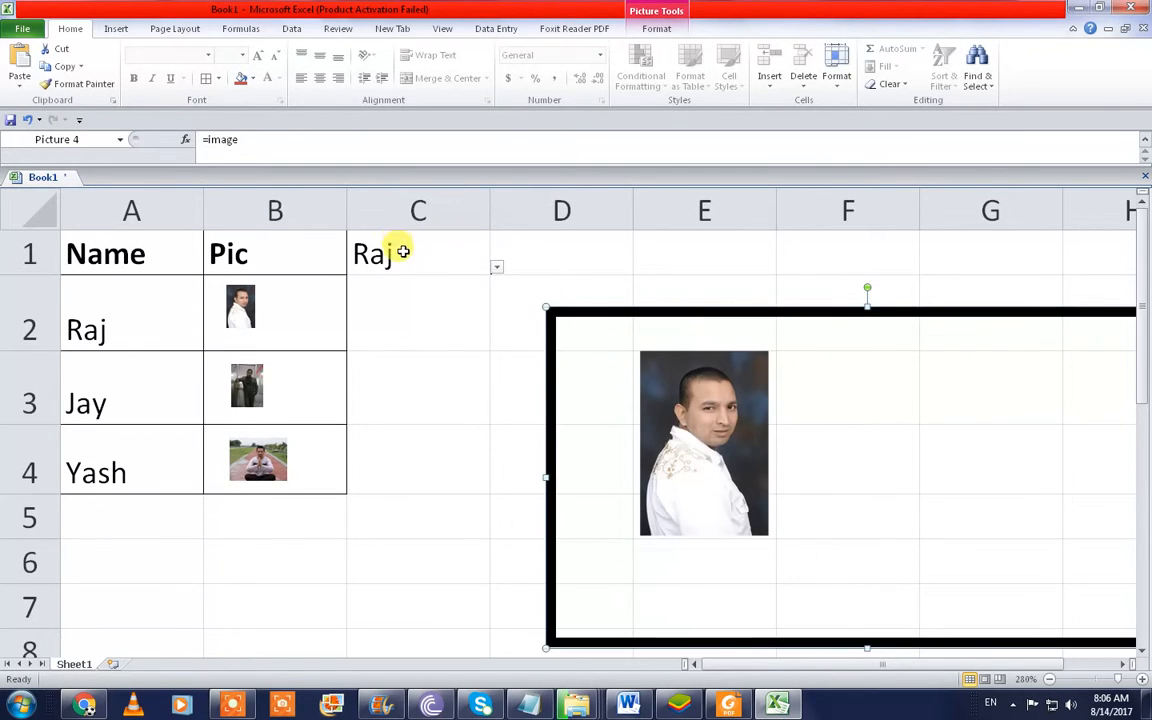
Step: Choose Jay, Raj, Yash and Jay in C1 to check the large frame follows each name
left_click(496, 268)
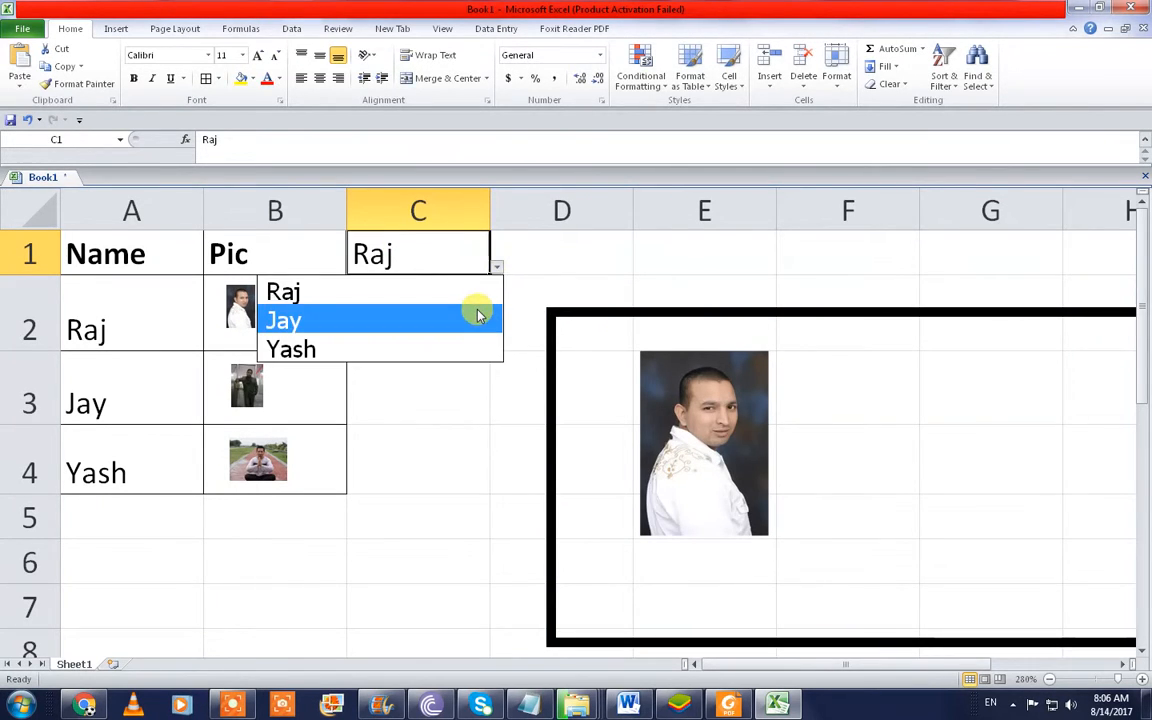
left_click(284, 320)
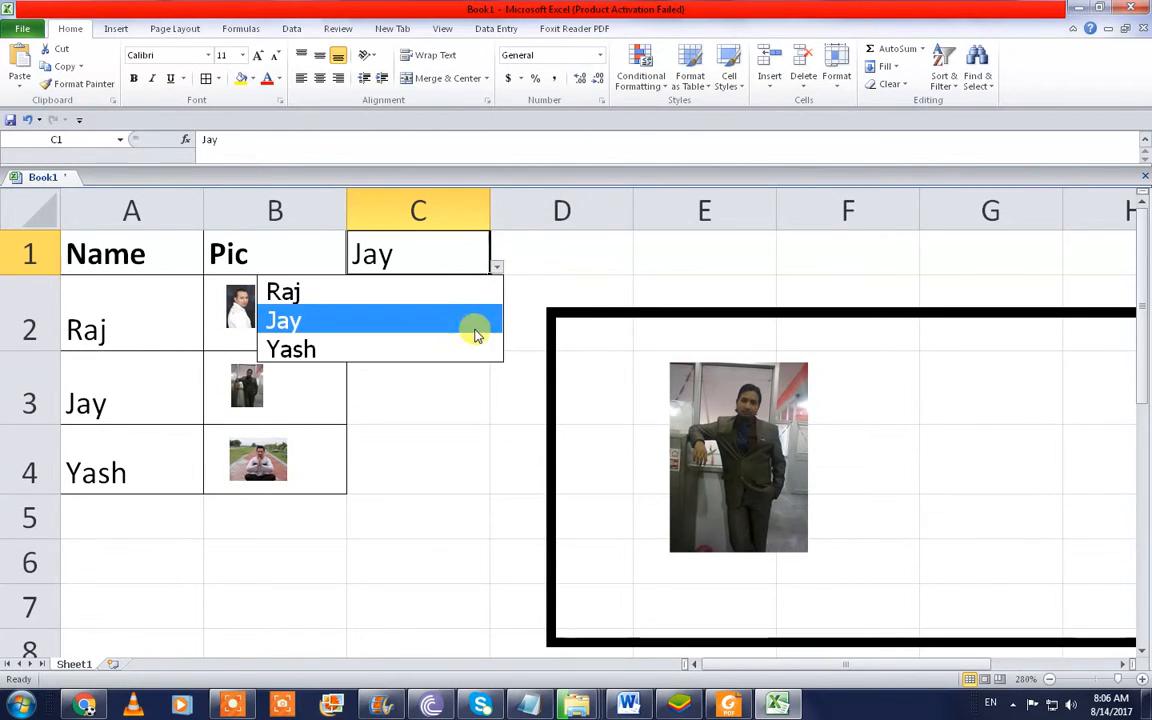
left_click(292, 348)
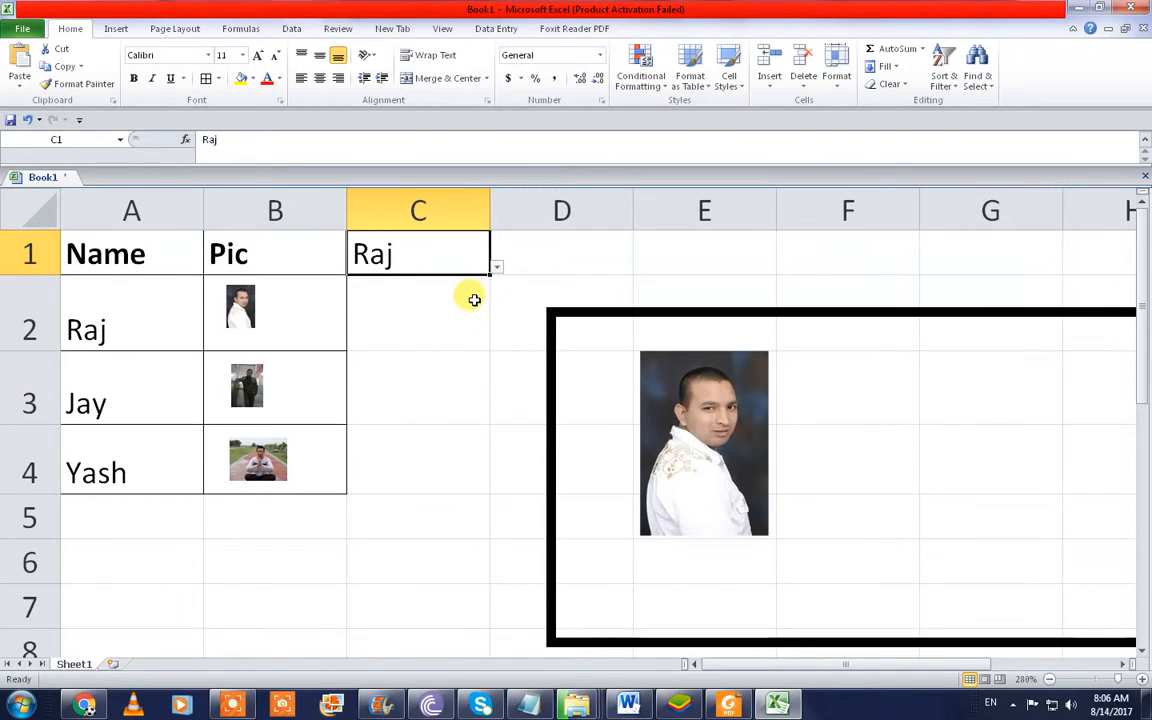
mouse_move(476, 268)
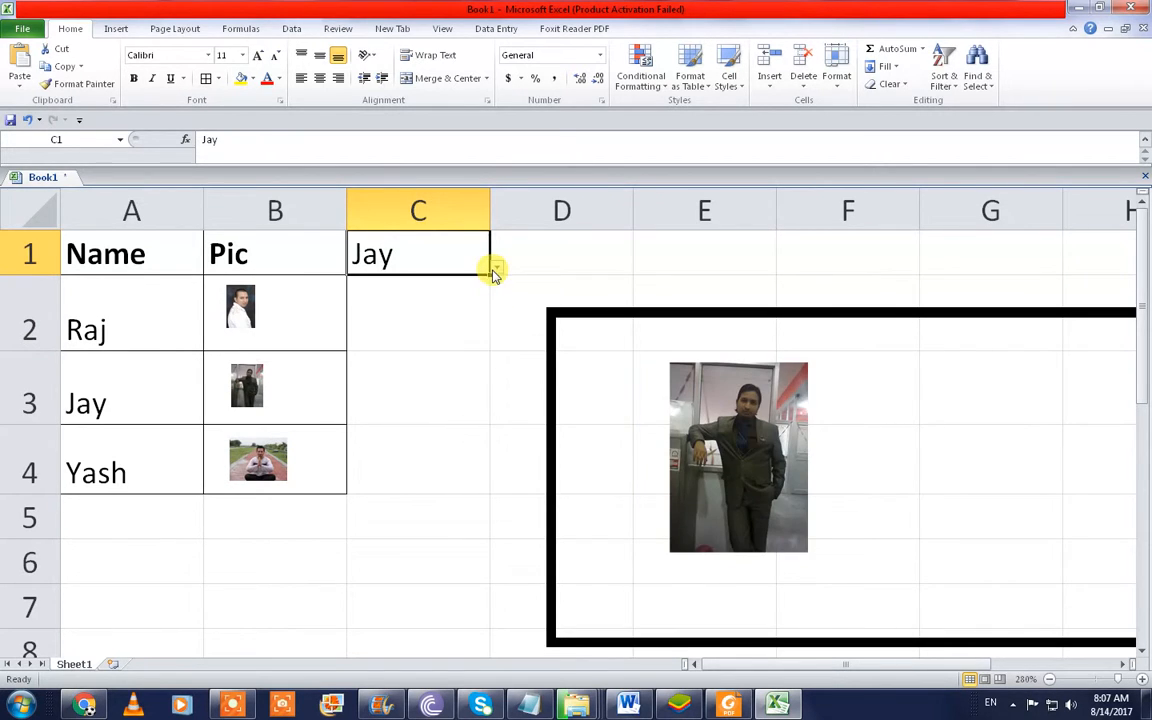
left_click(290, 348)
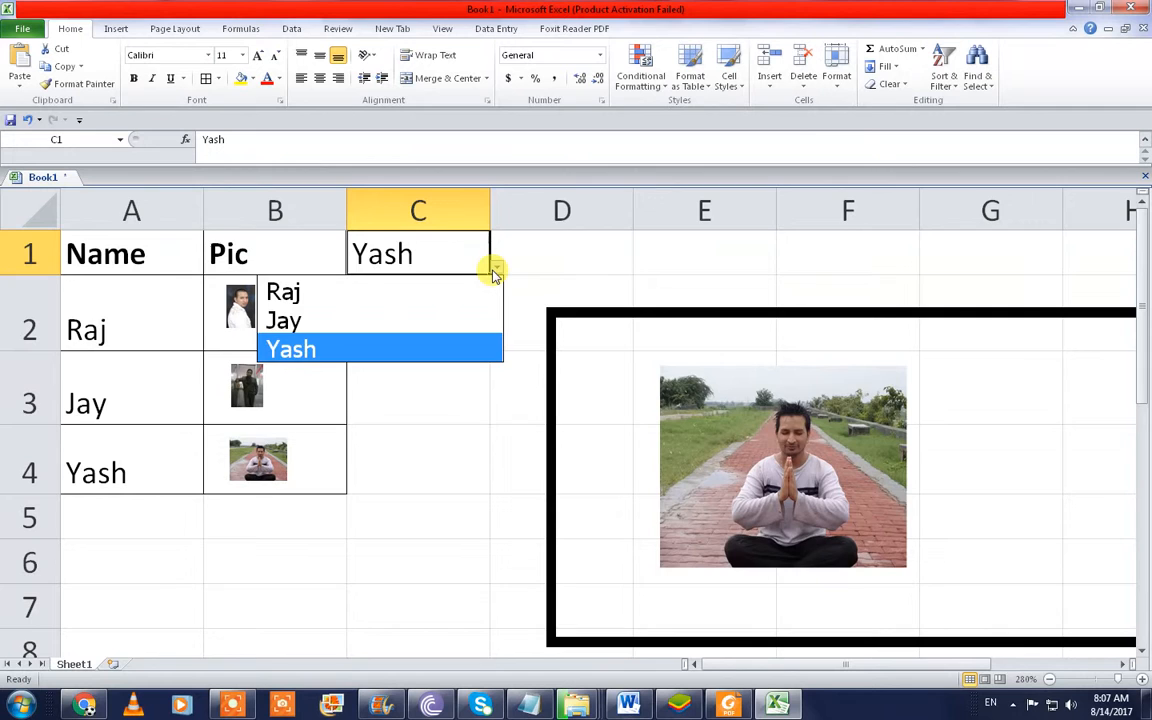
left_click(284, 320)
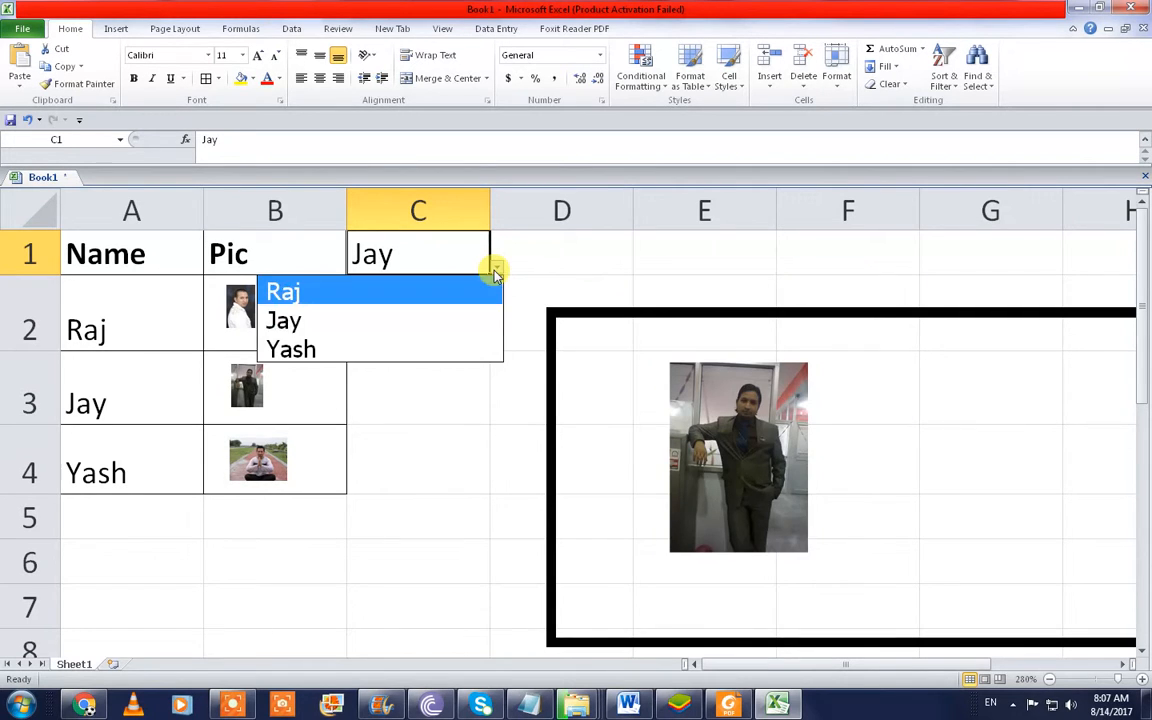
left_click(282, 292)
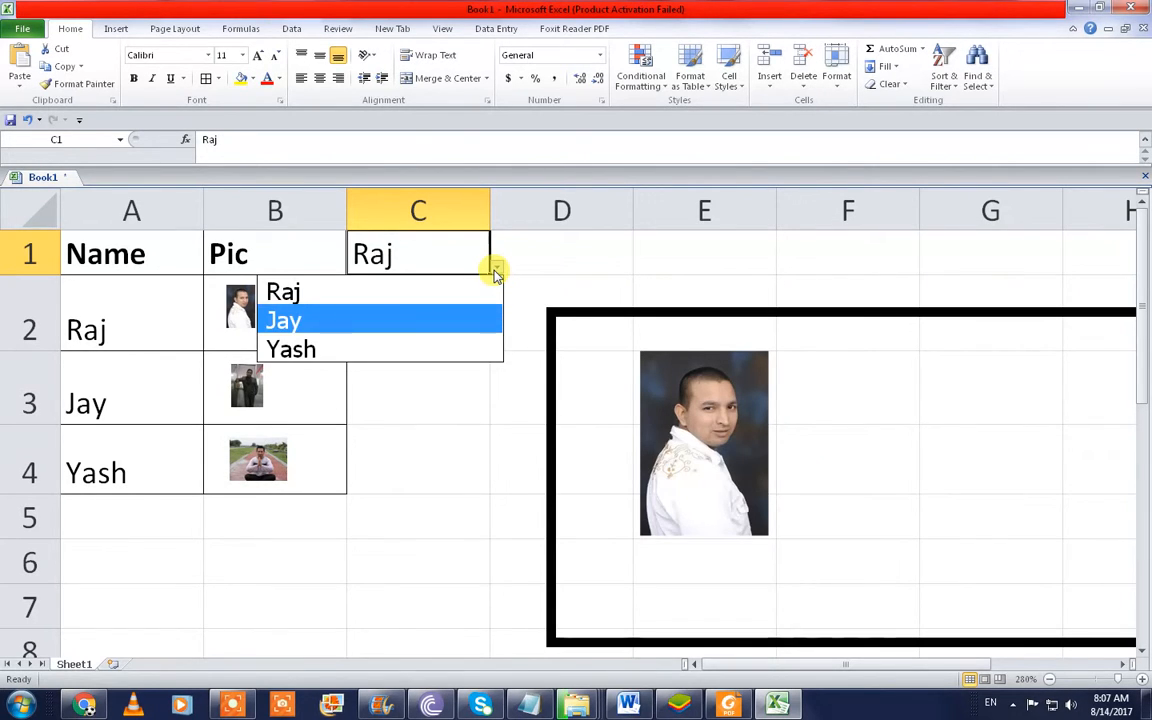
left_click(284, 320)
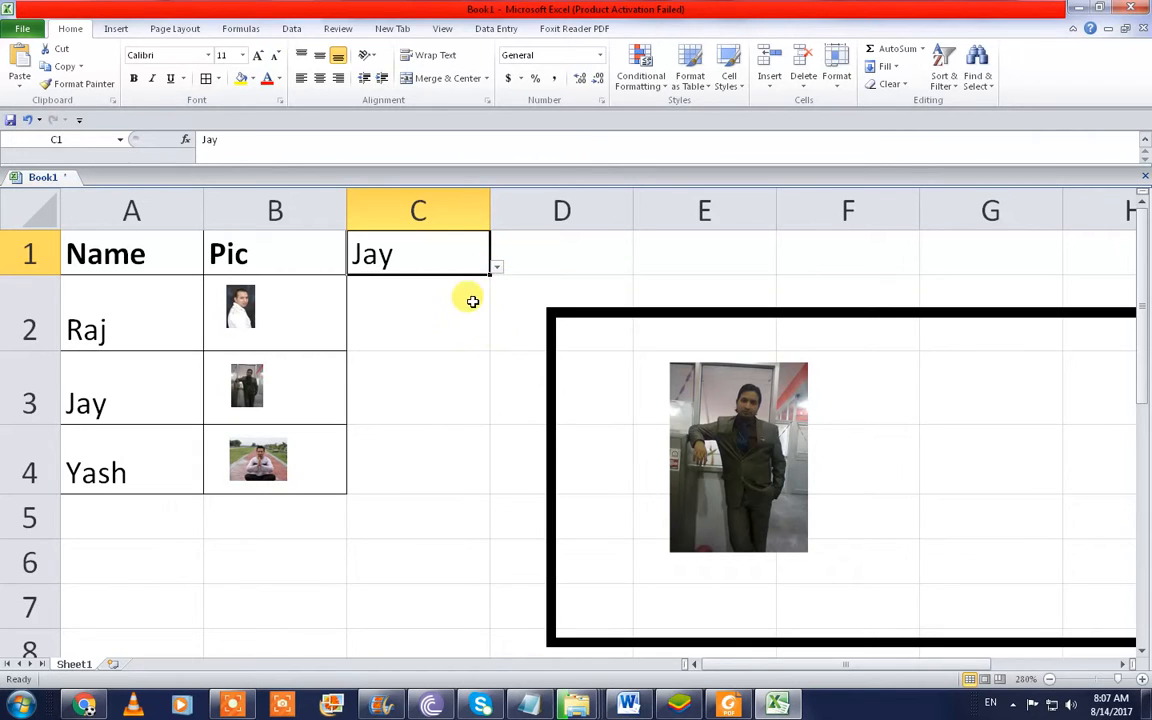
left_click(418, 312)
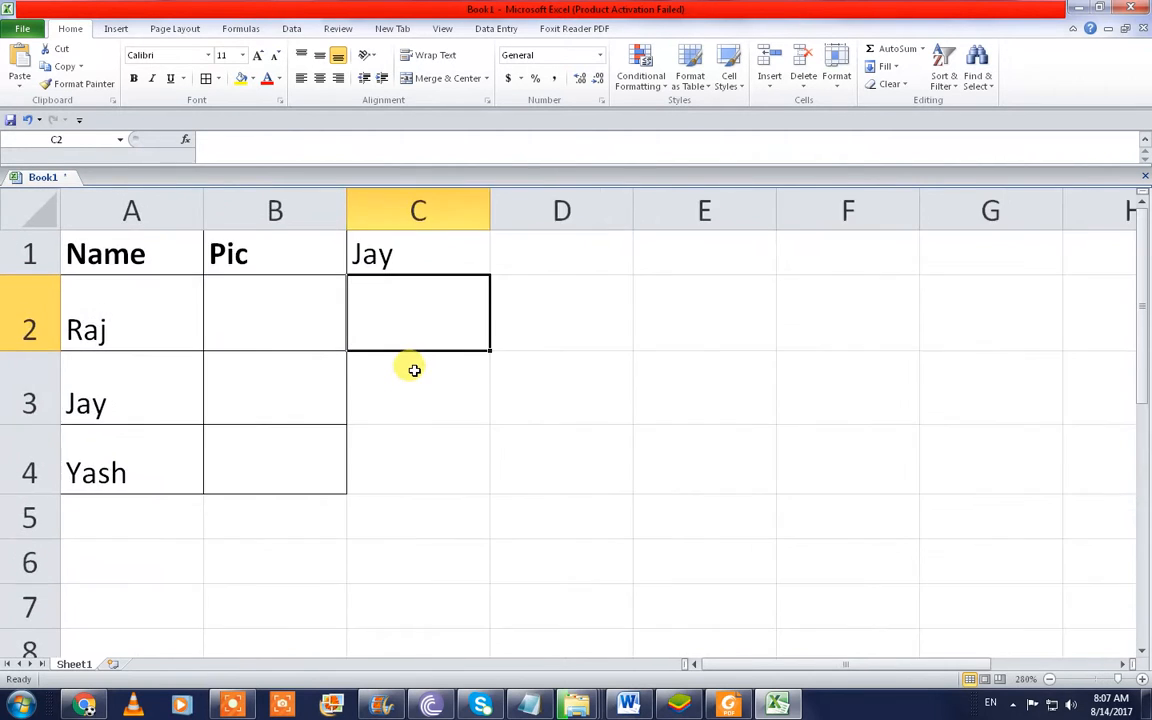
left_click(460, 408)
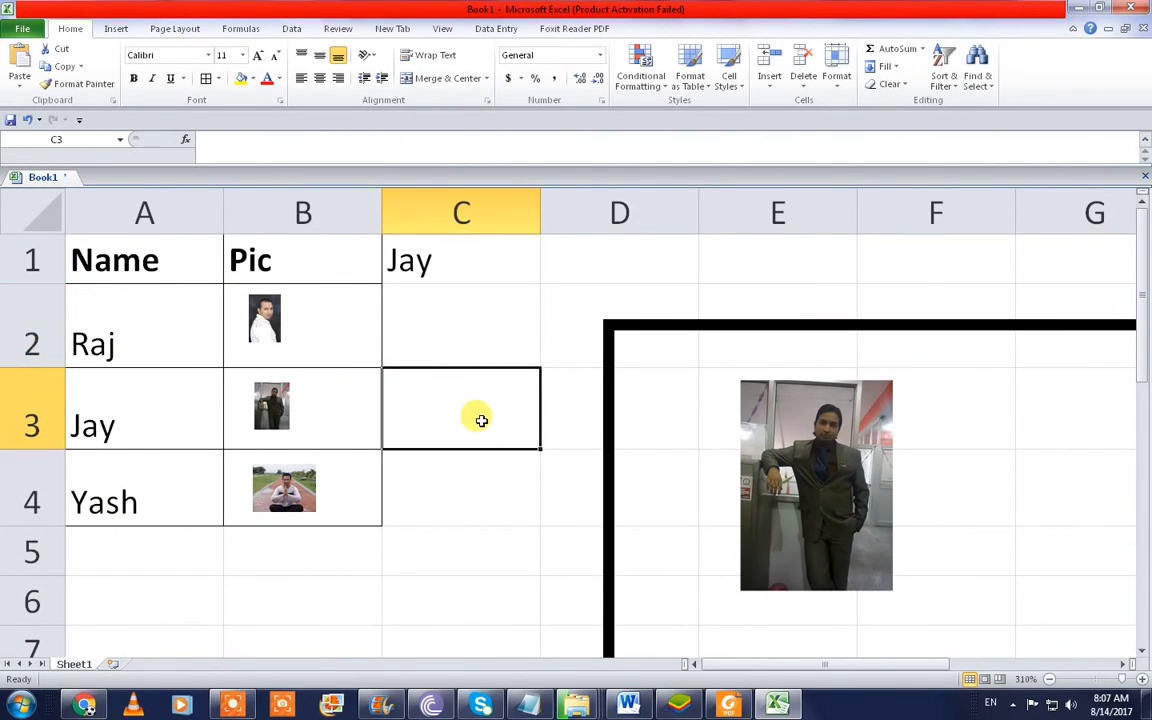